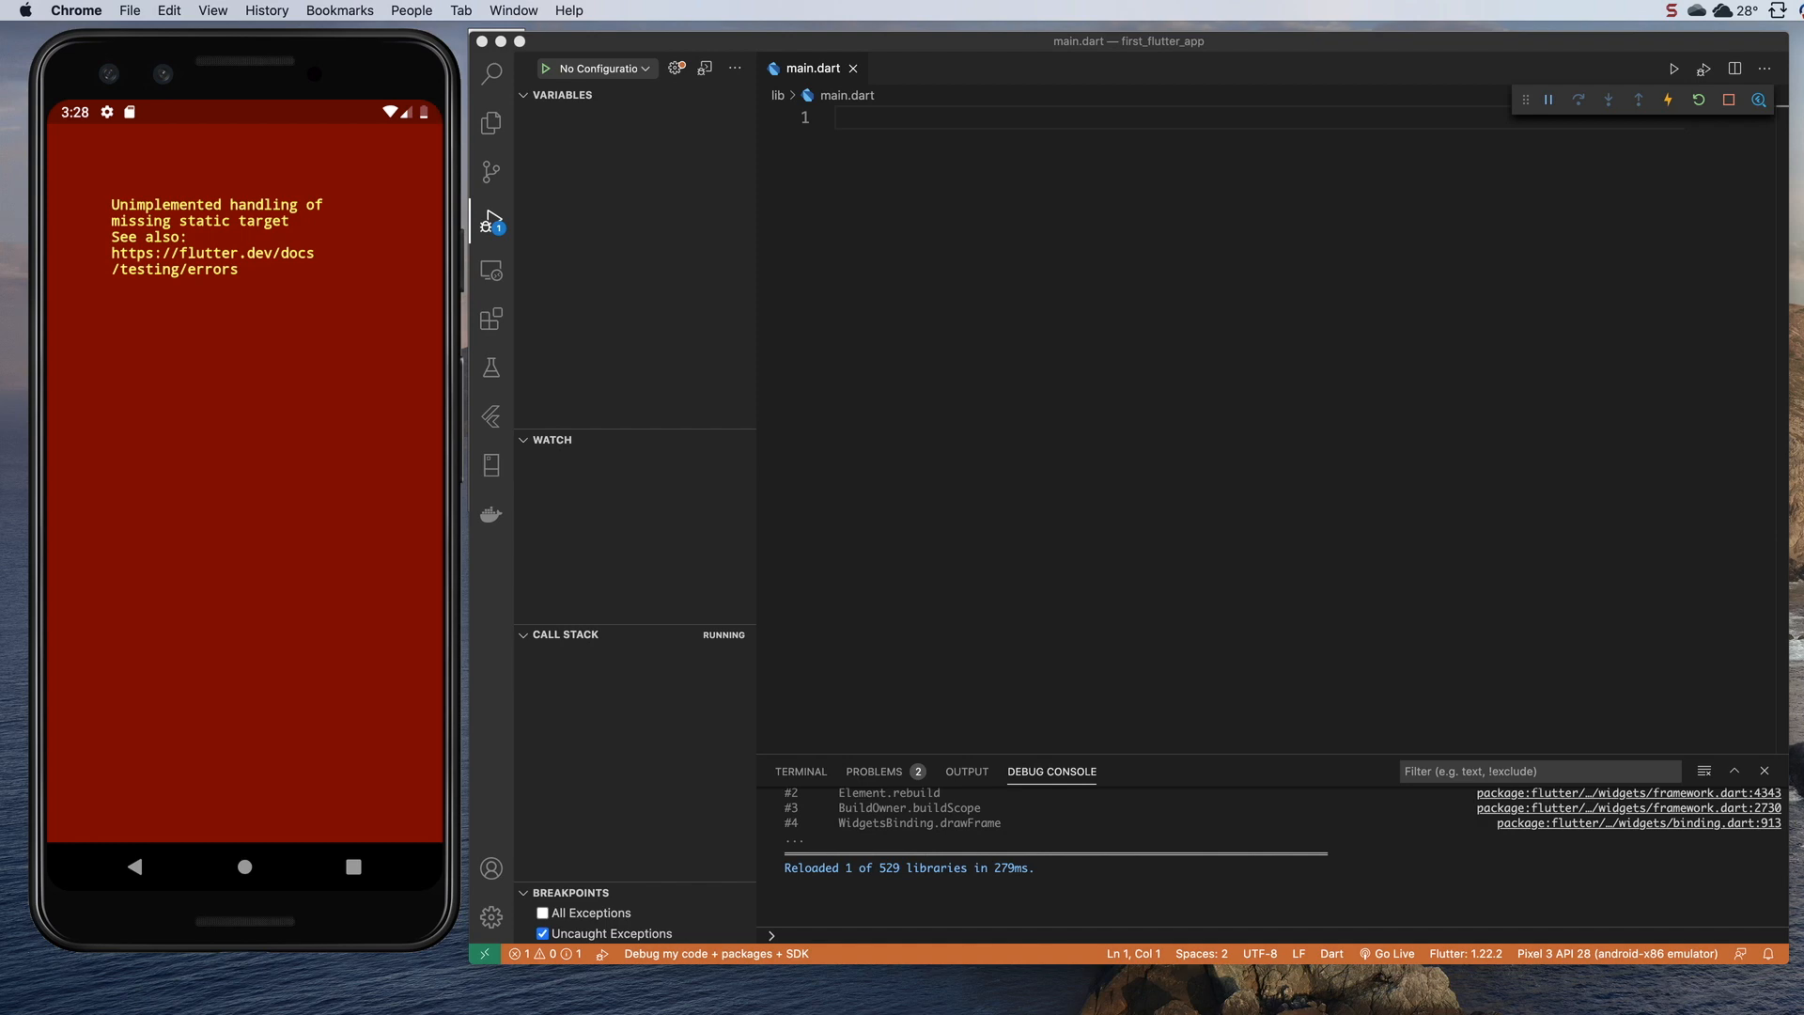
mouse_move(282, 277)
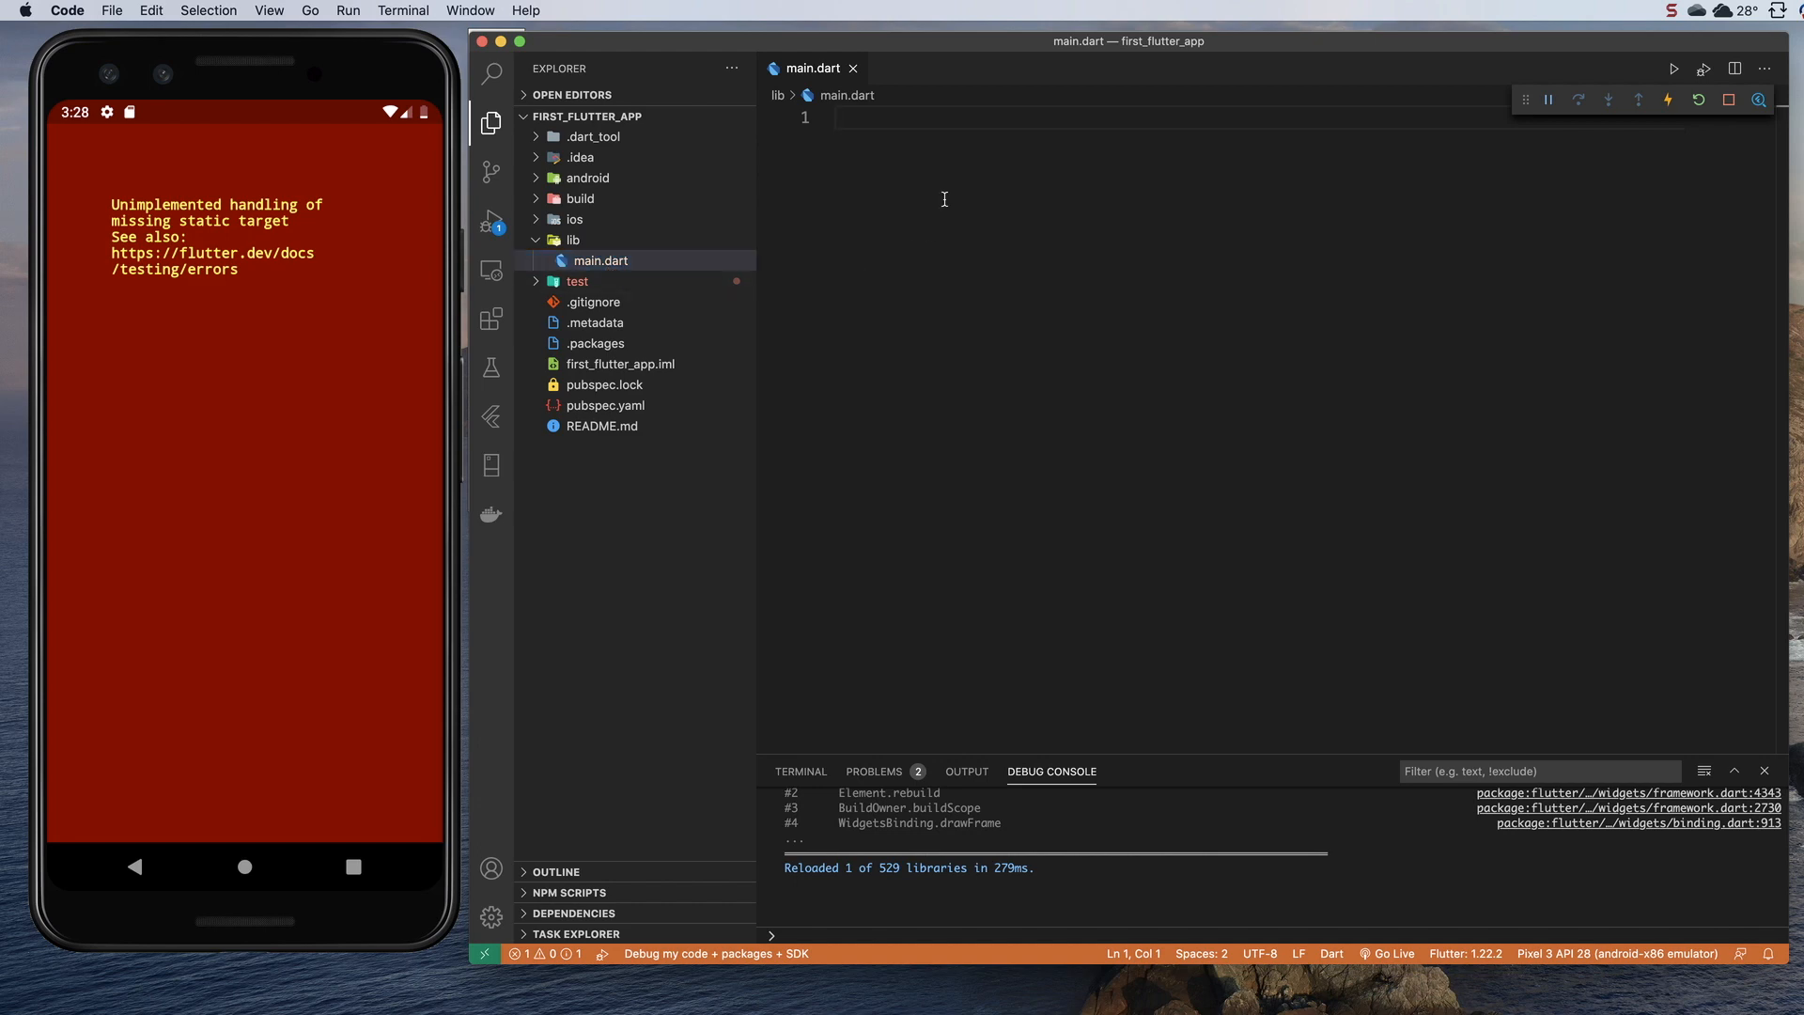
Step: Add a blank line to the empty main.dart in the Flutter project
key(Enter)
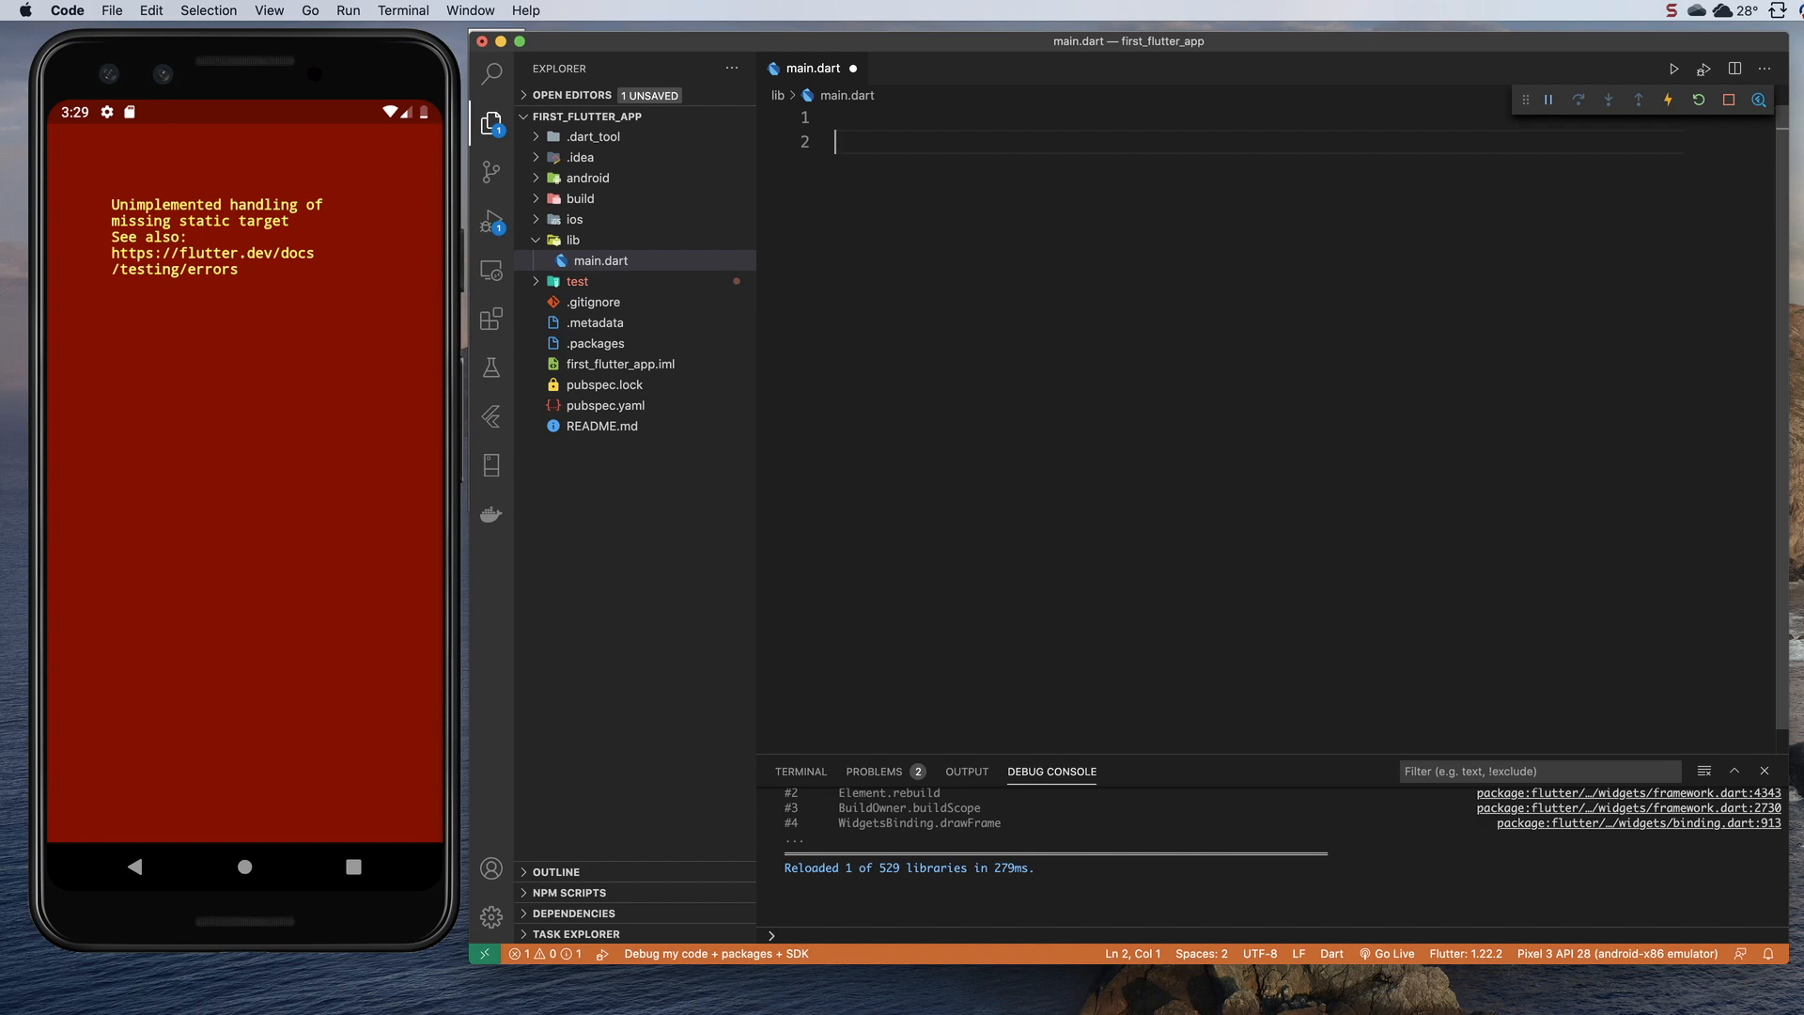
Step: Write void main() { runApp(); }, picking runApp from autocomplete
text(void main()
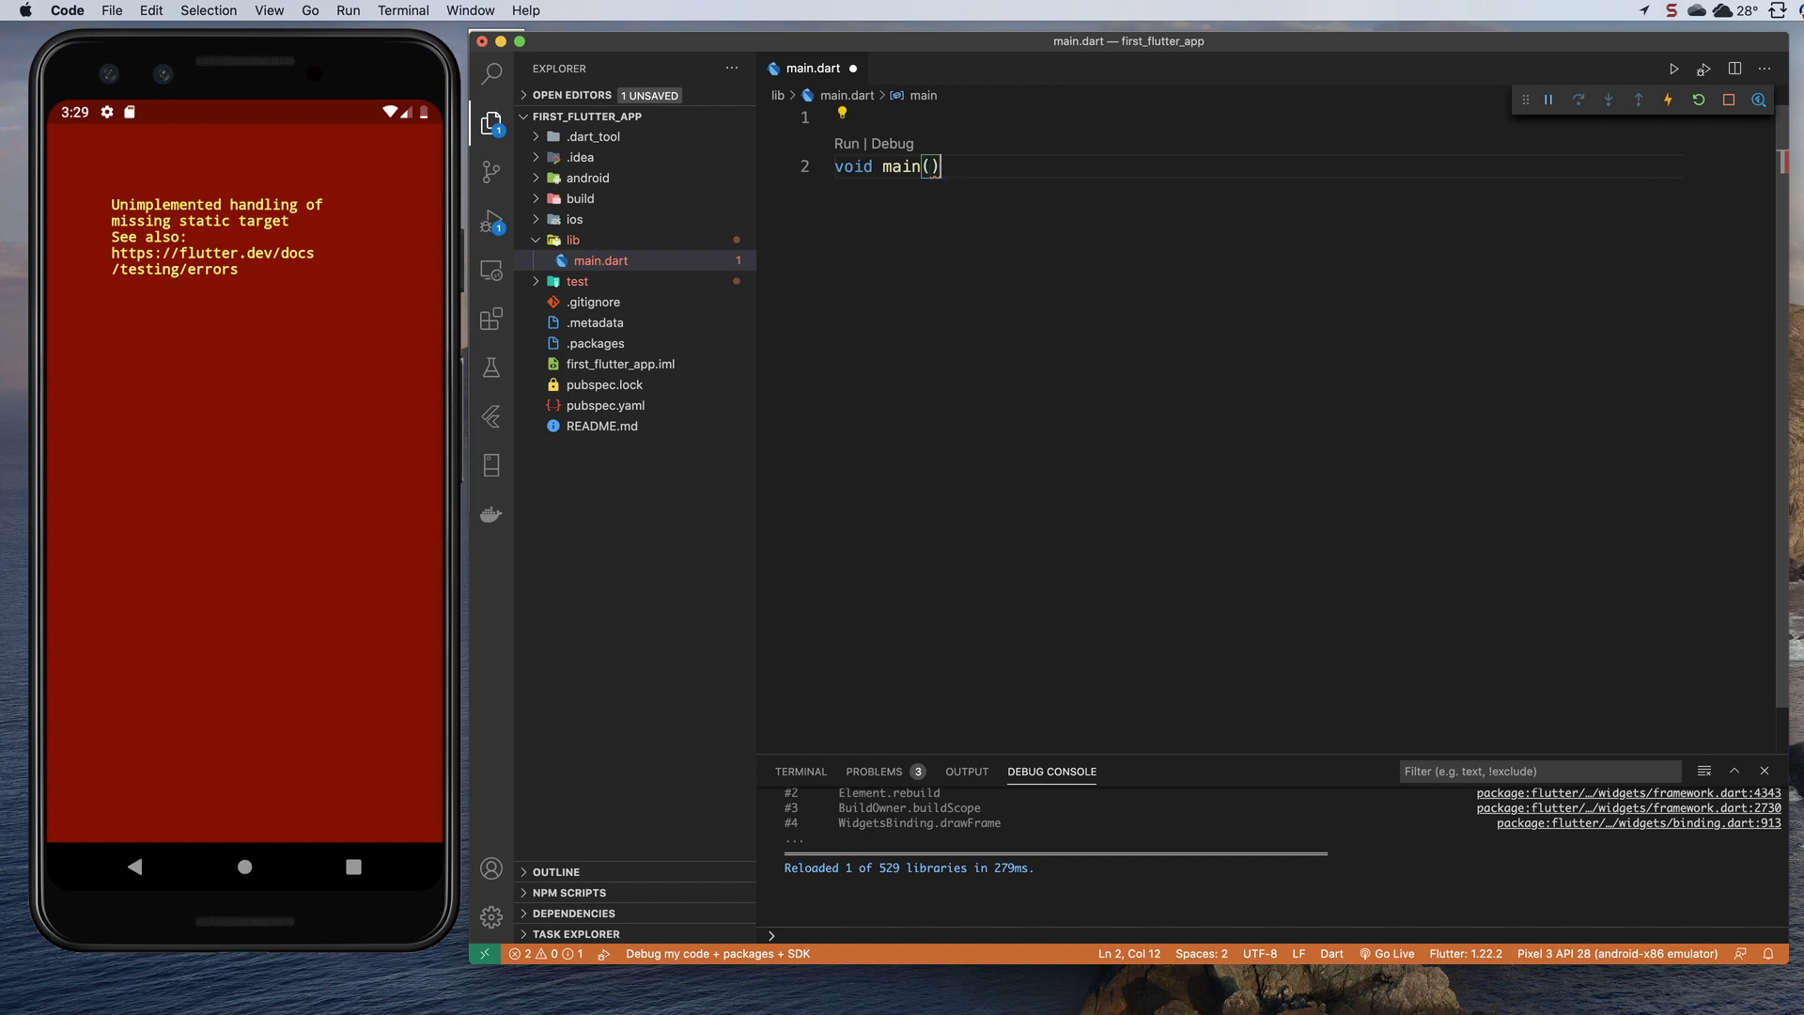
text({)
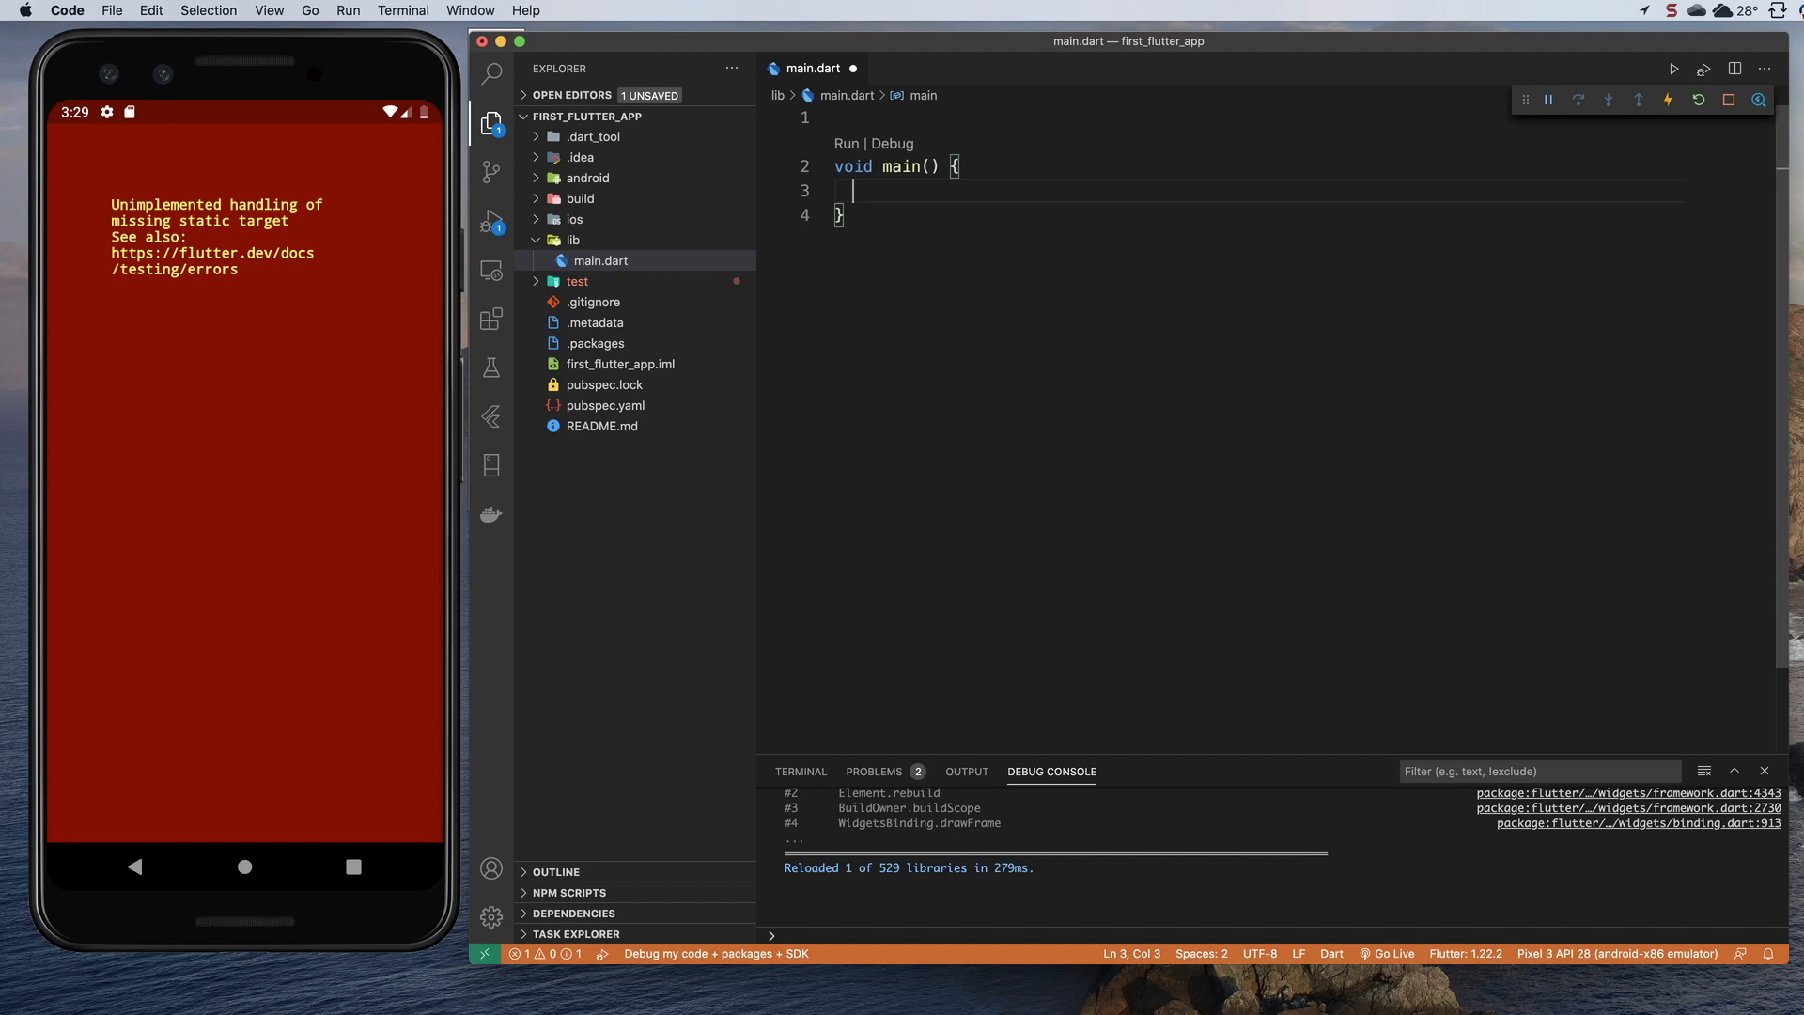
text(r)
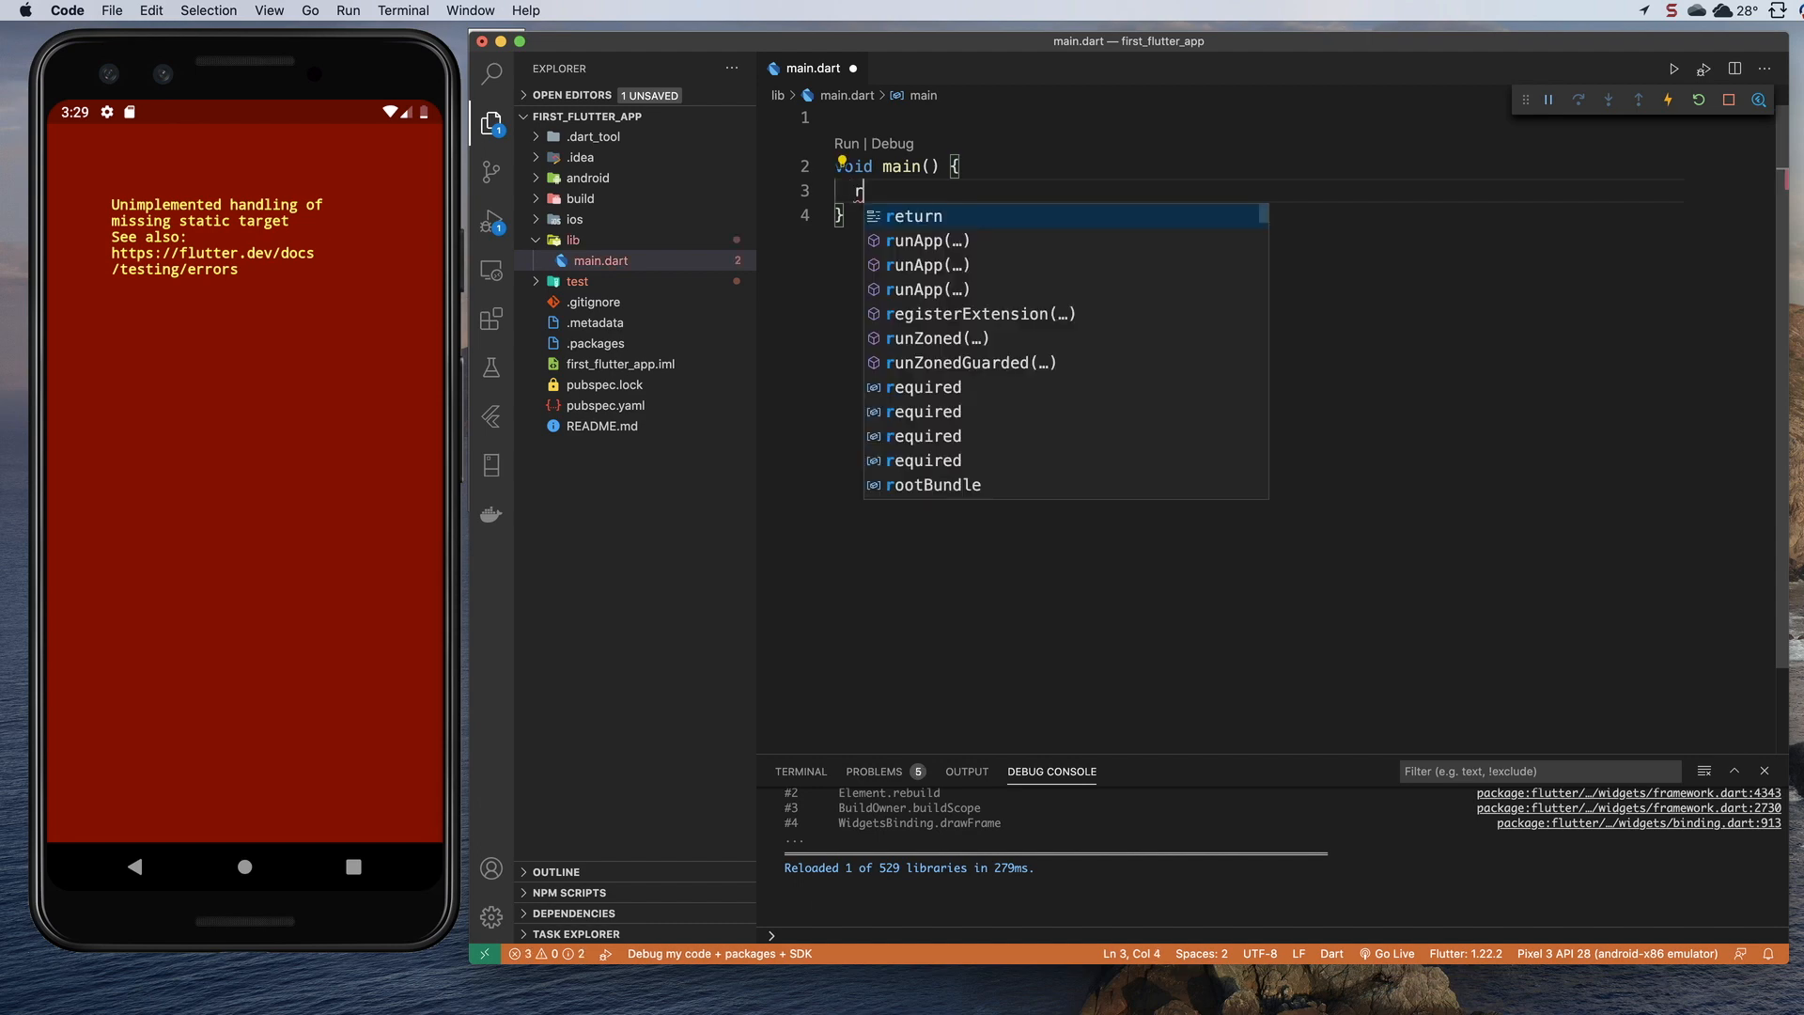
text(un)
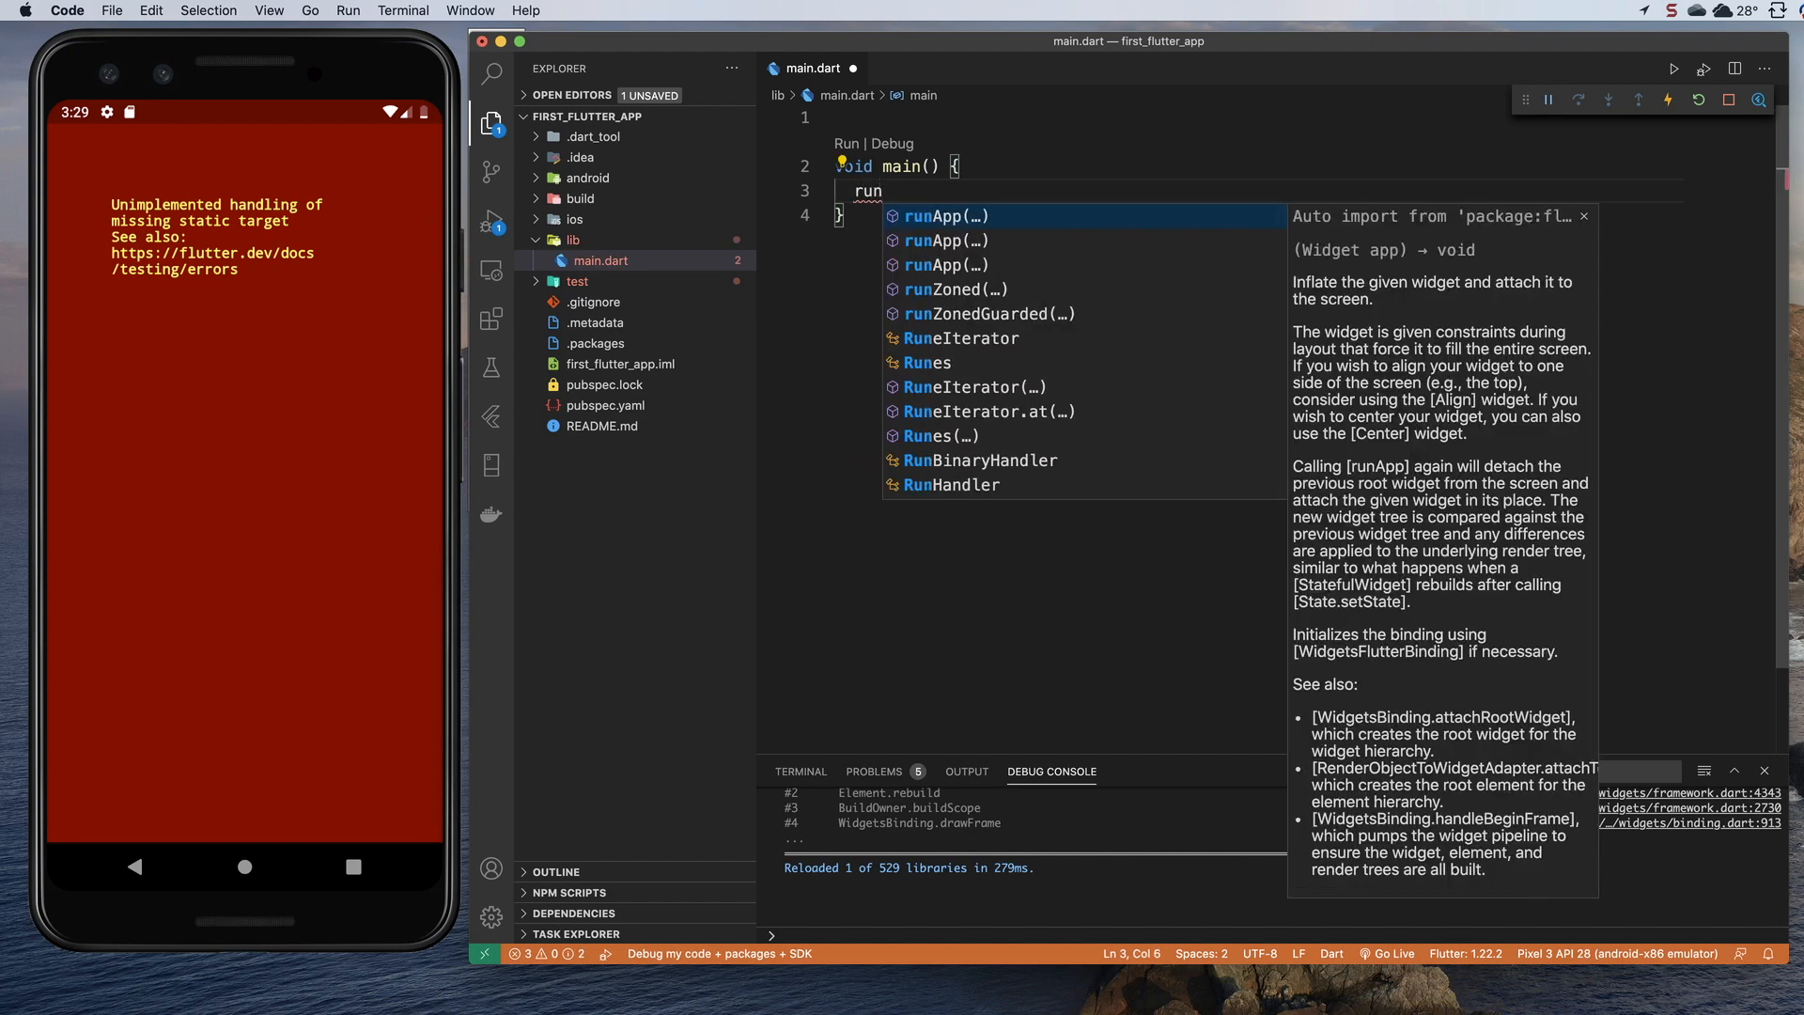
text(App()
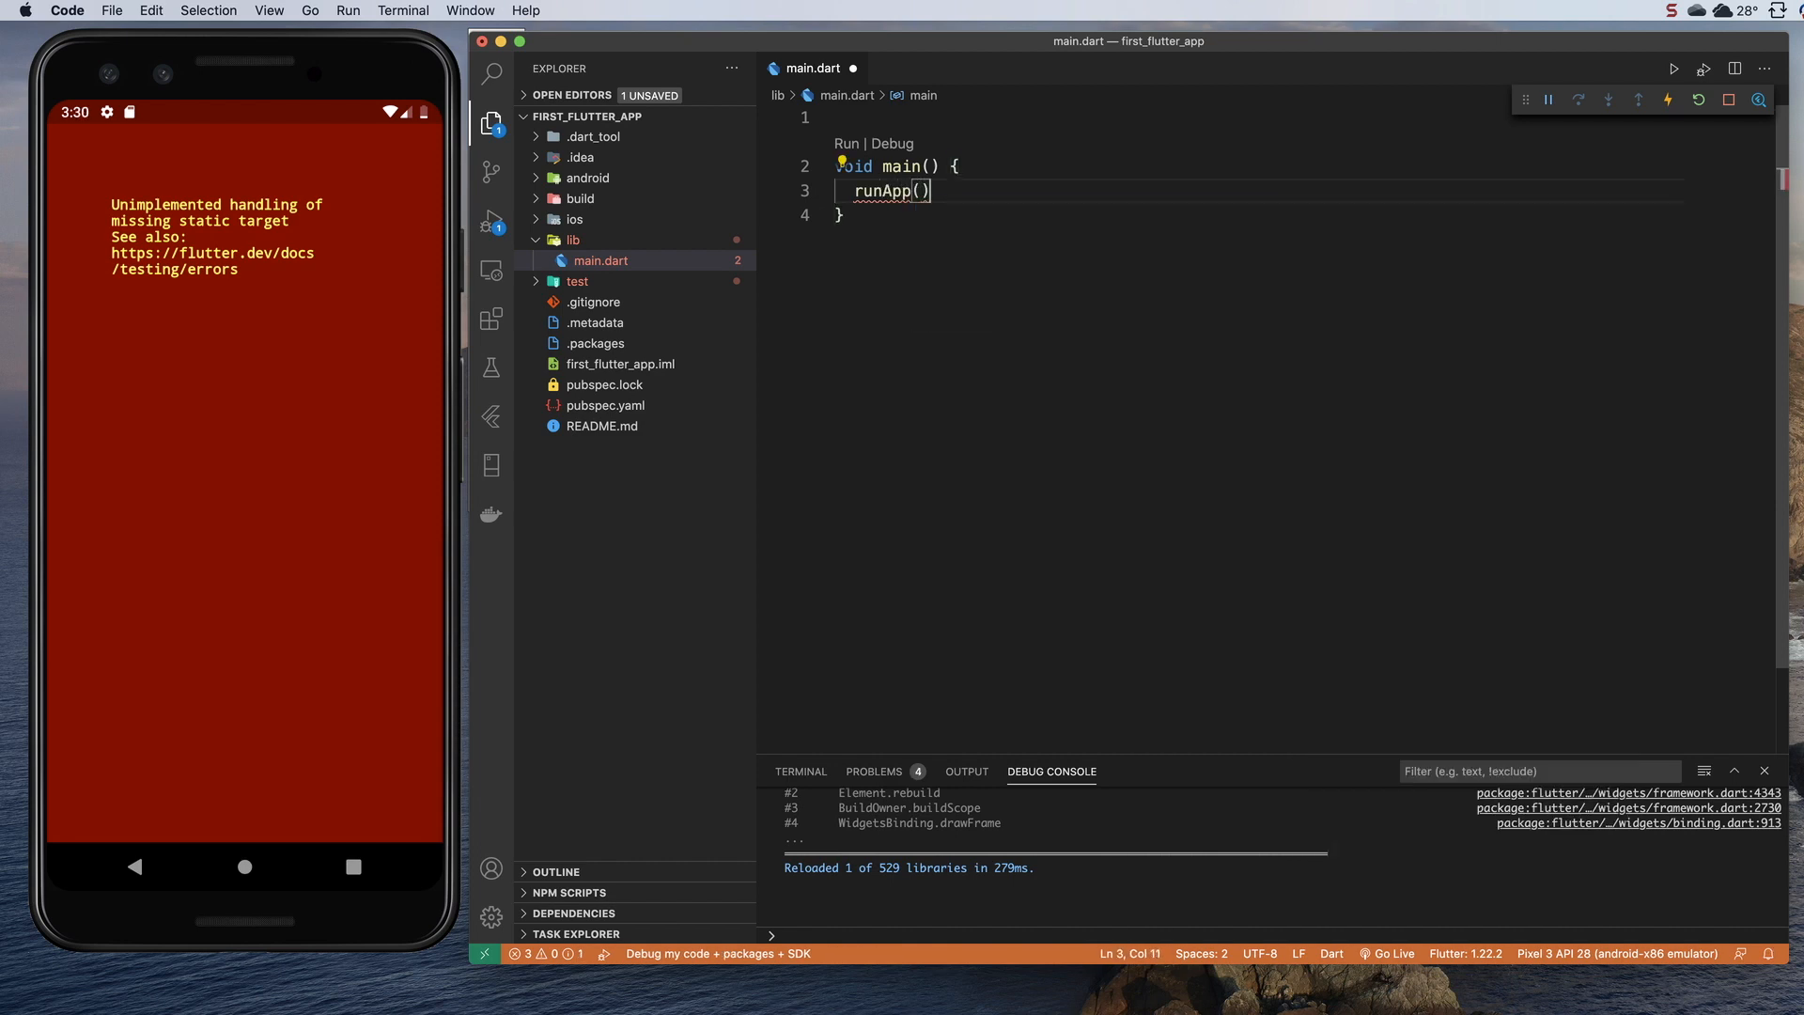
text(;)
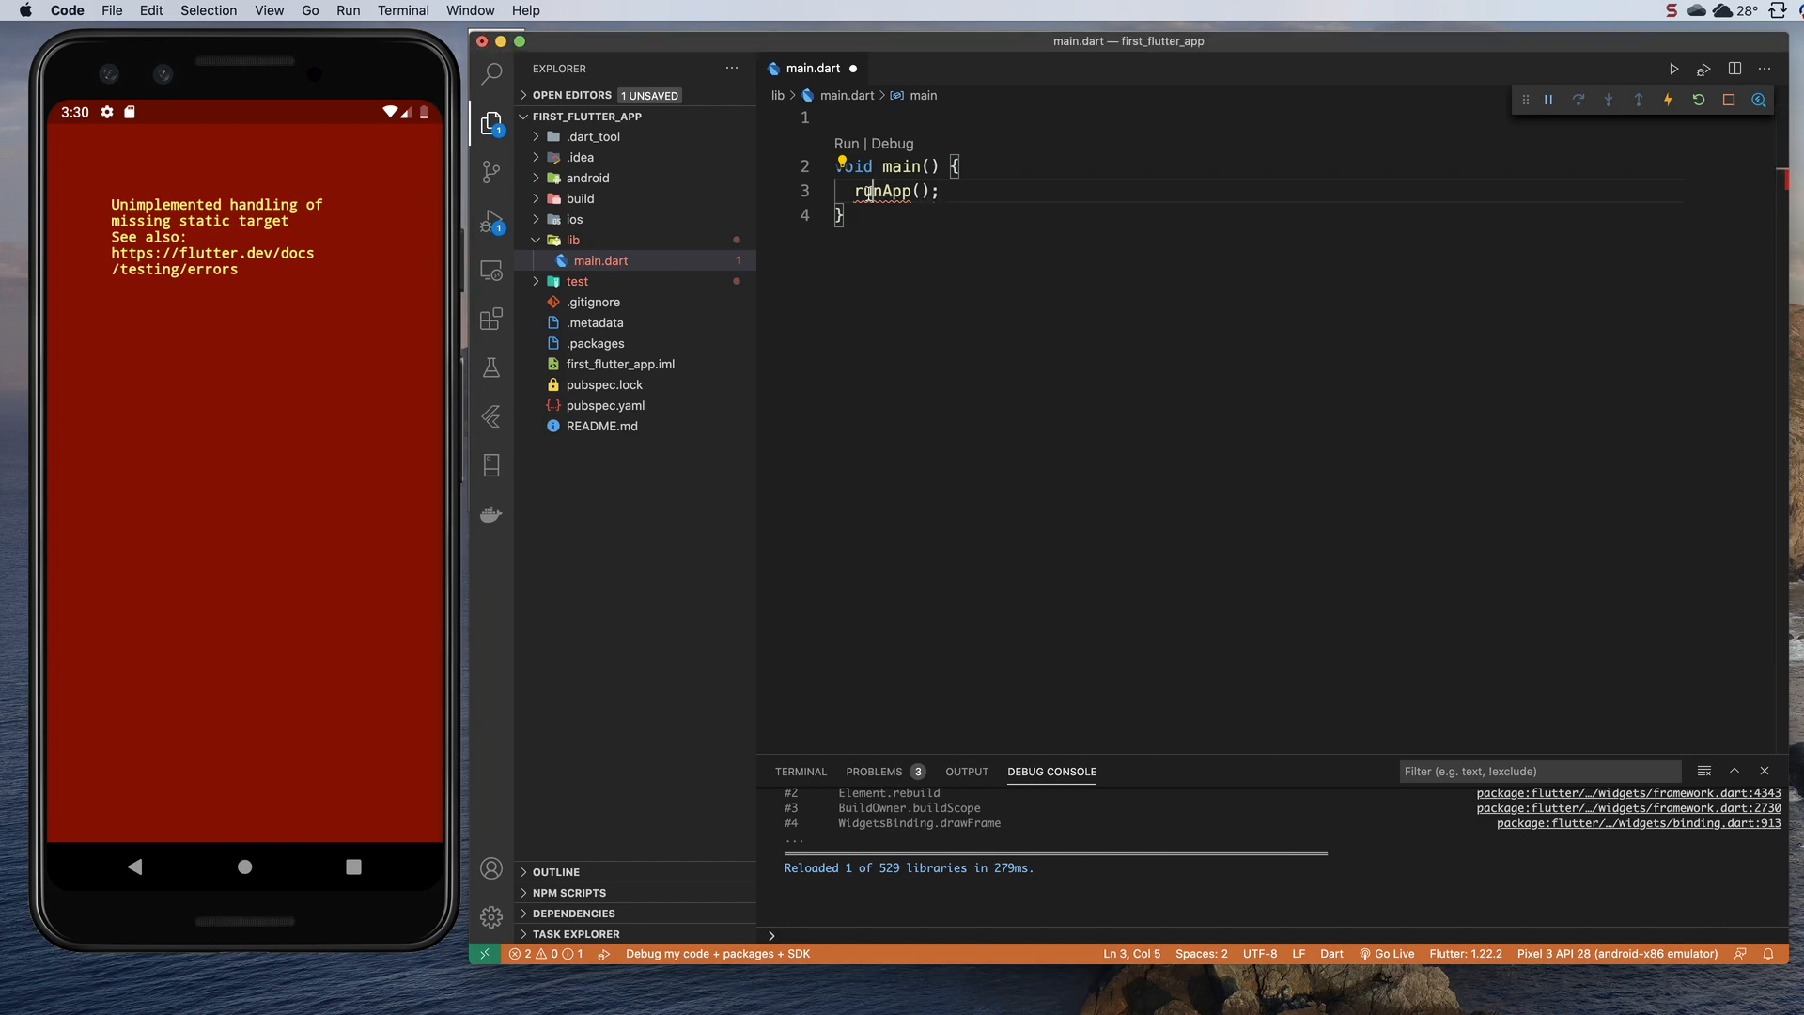
mouse_move(883, 191)
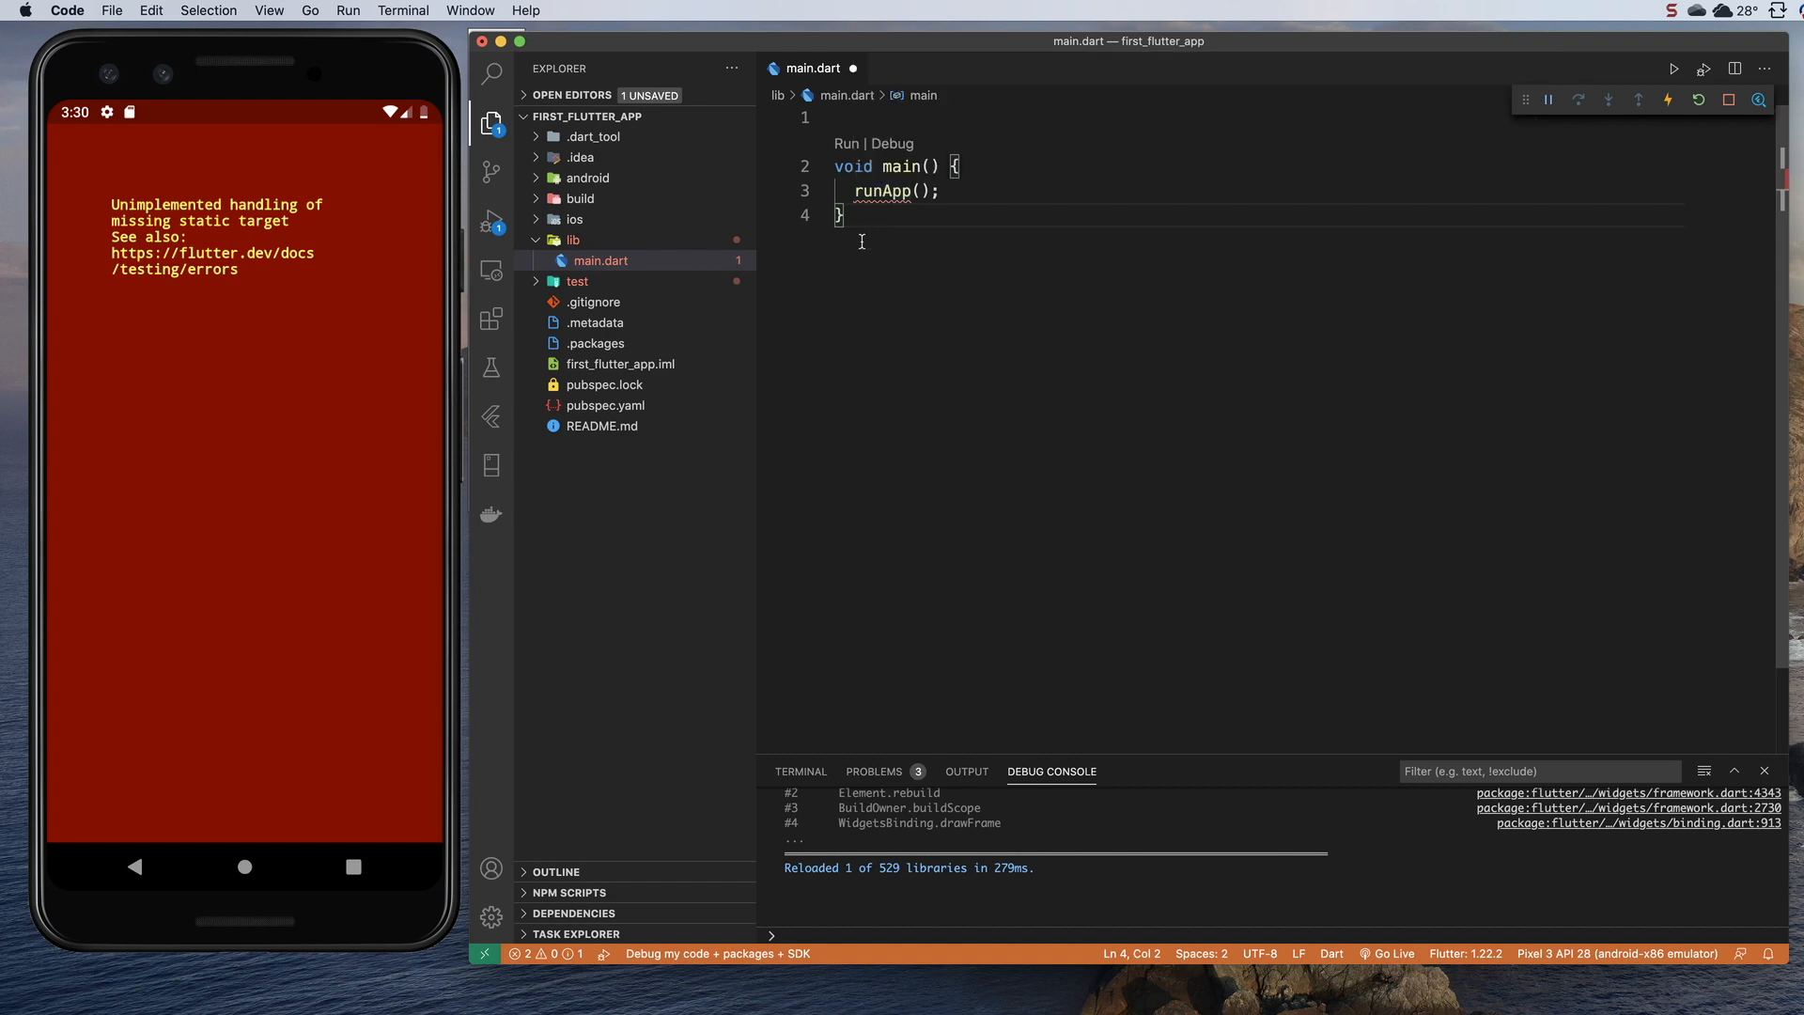
mouse_move(903, 165)
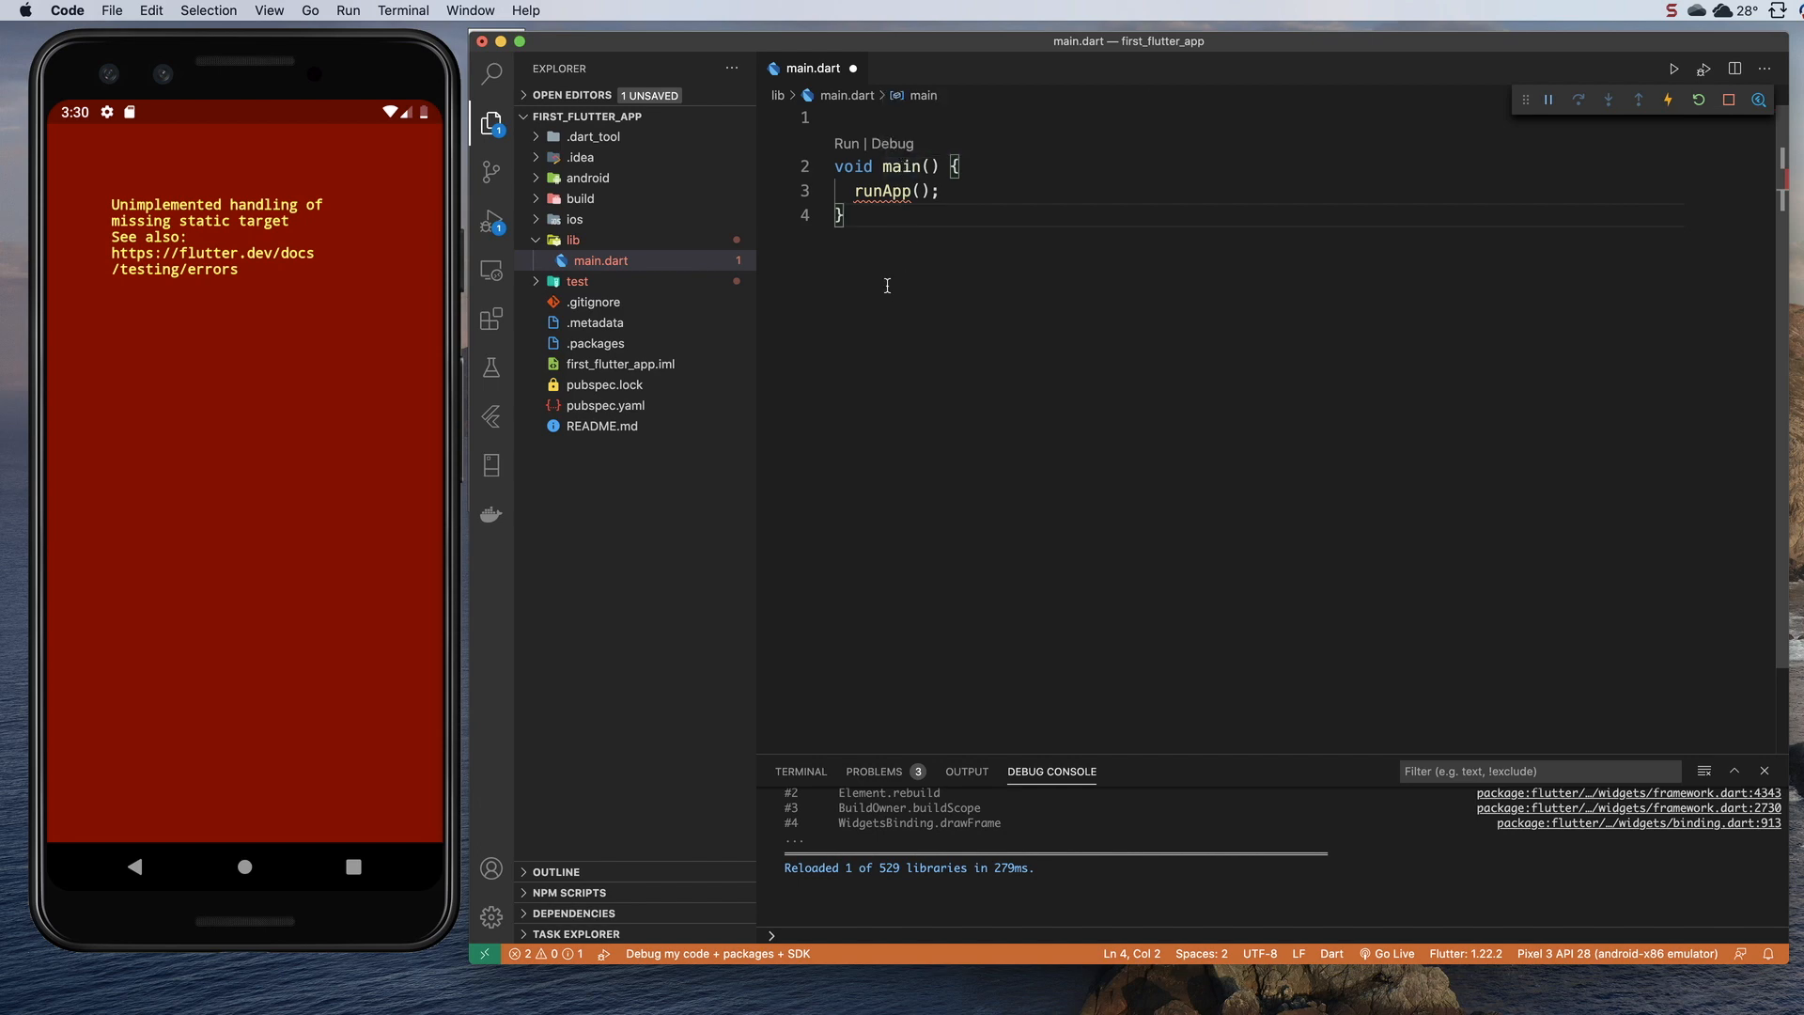
mouse_move(895, 189)
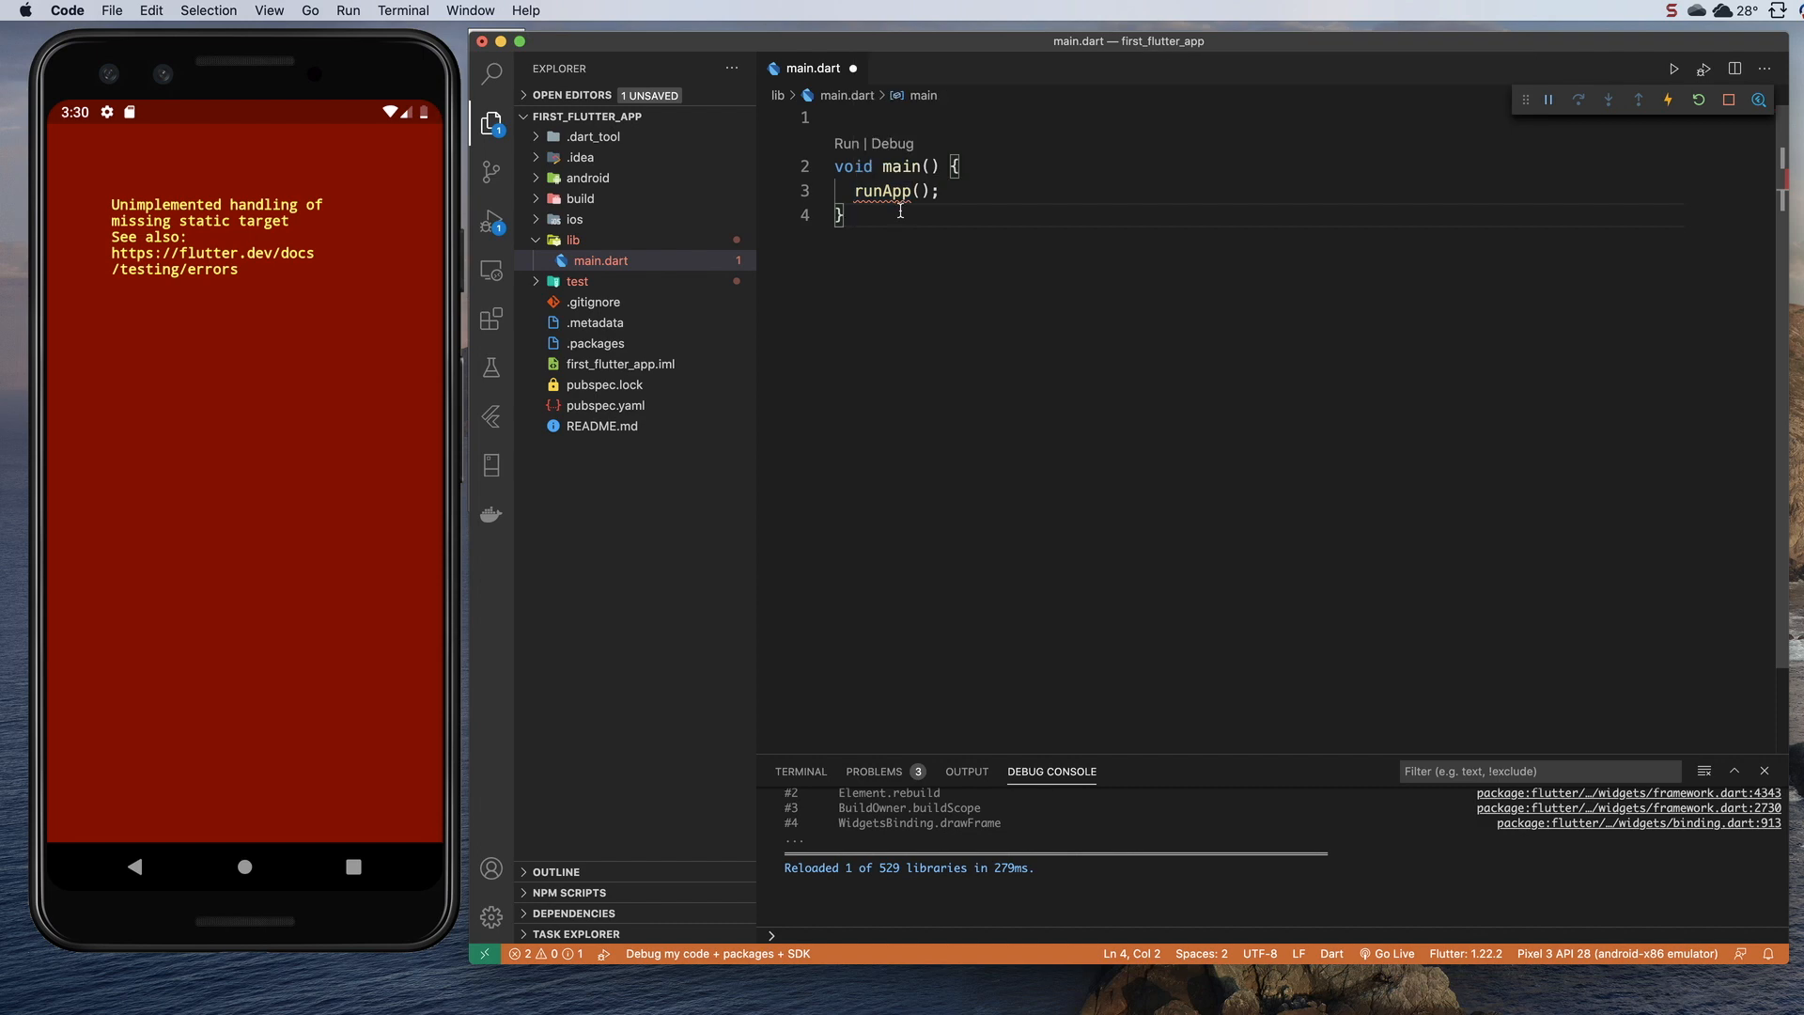
mouse_move(900, 191)
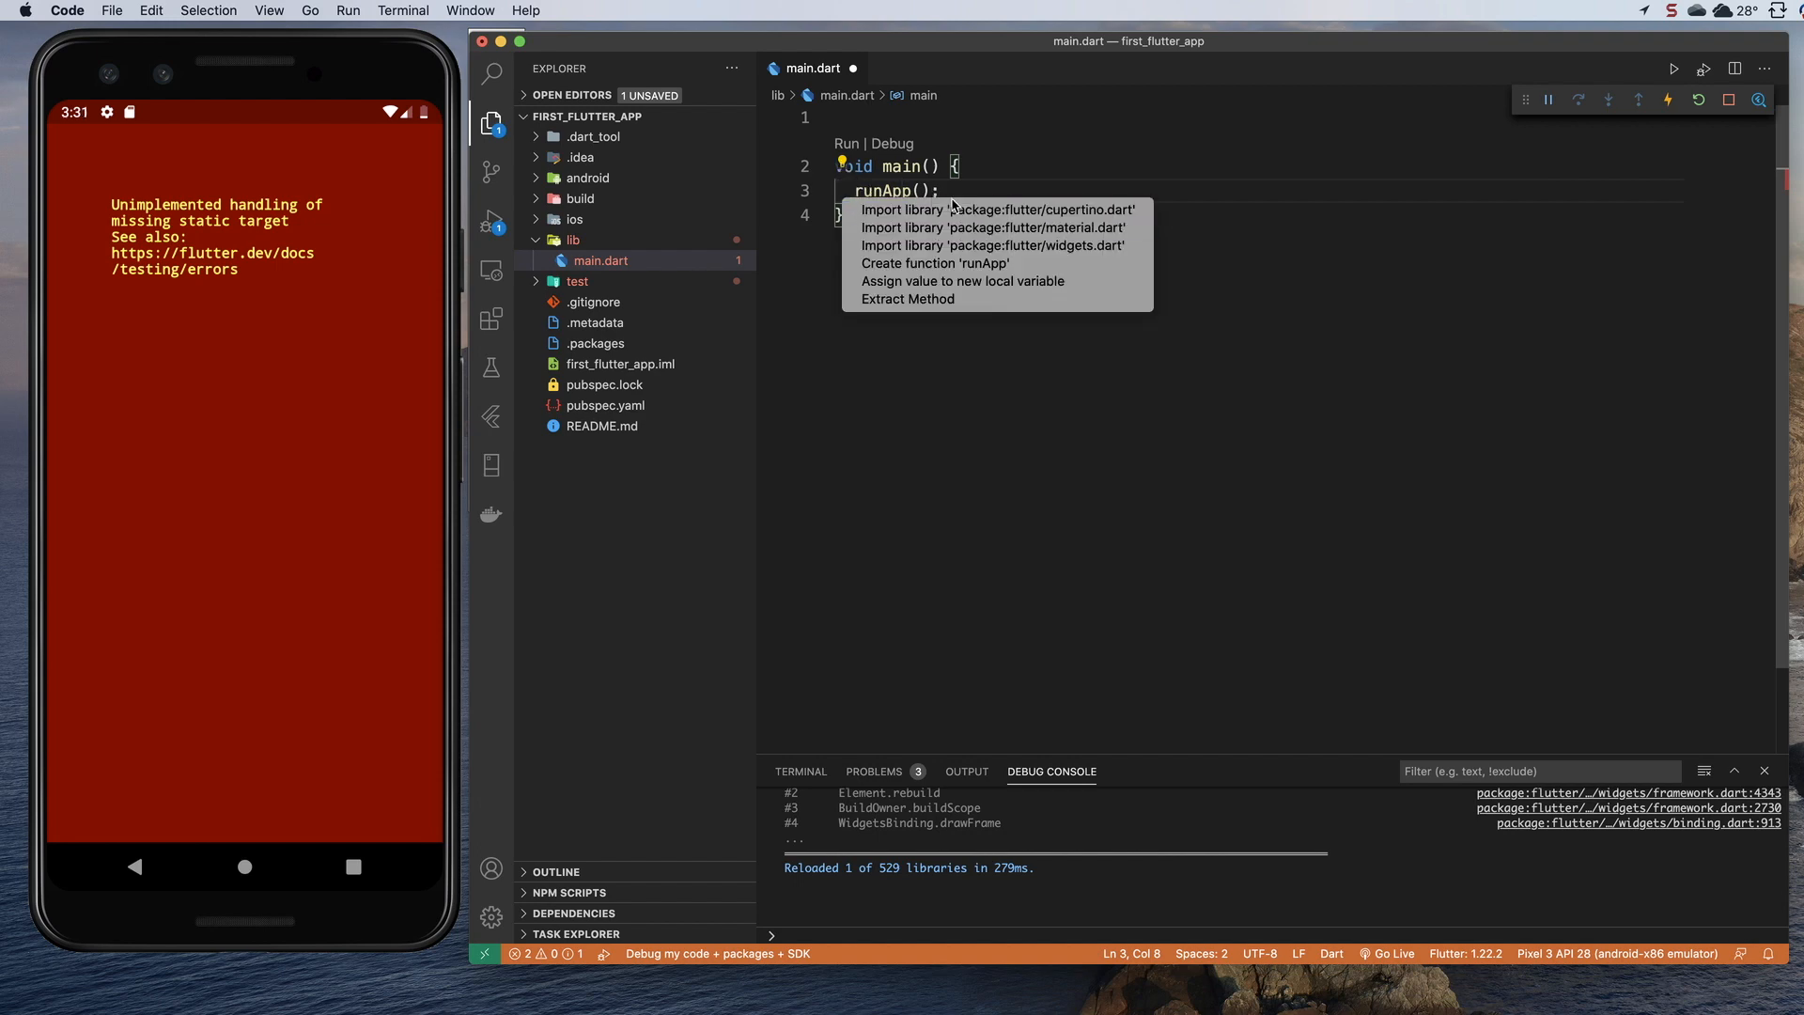
mouse_move(993, 245)
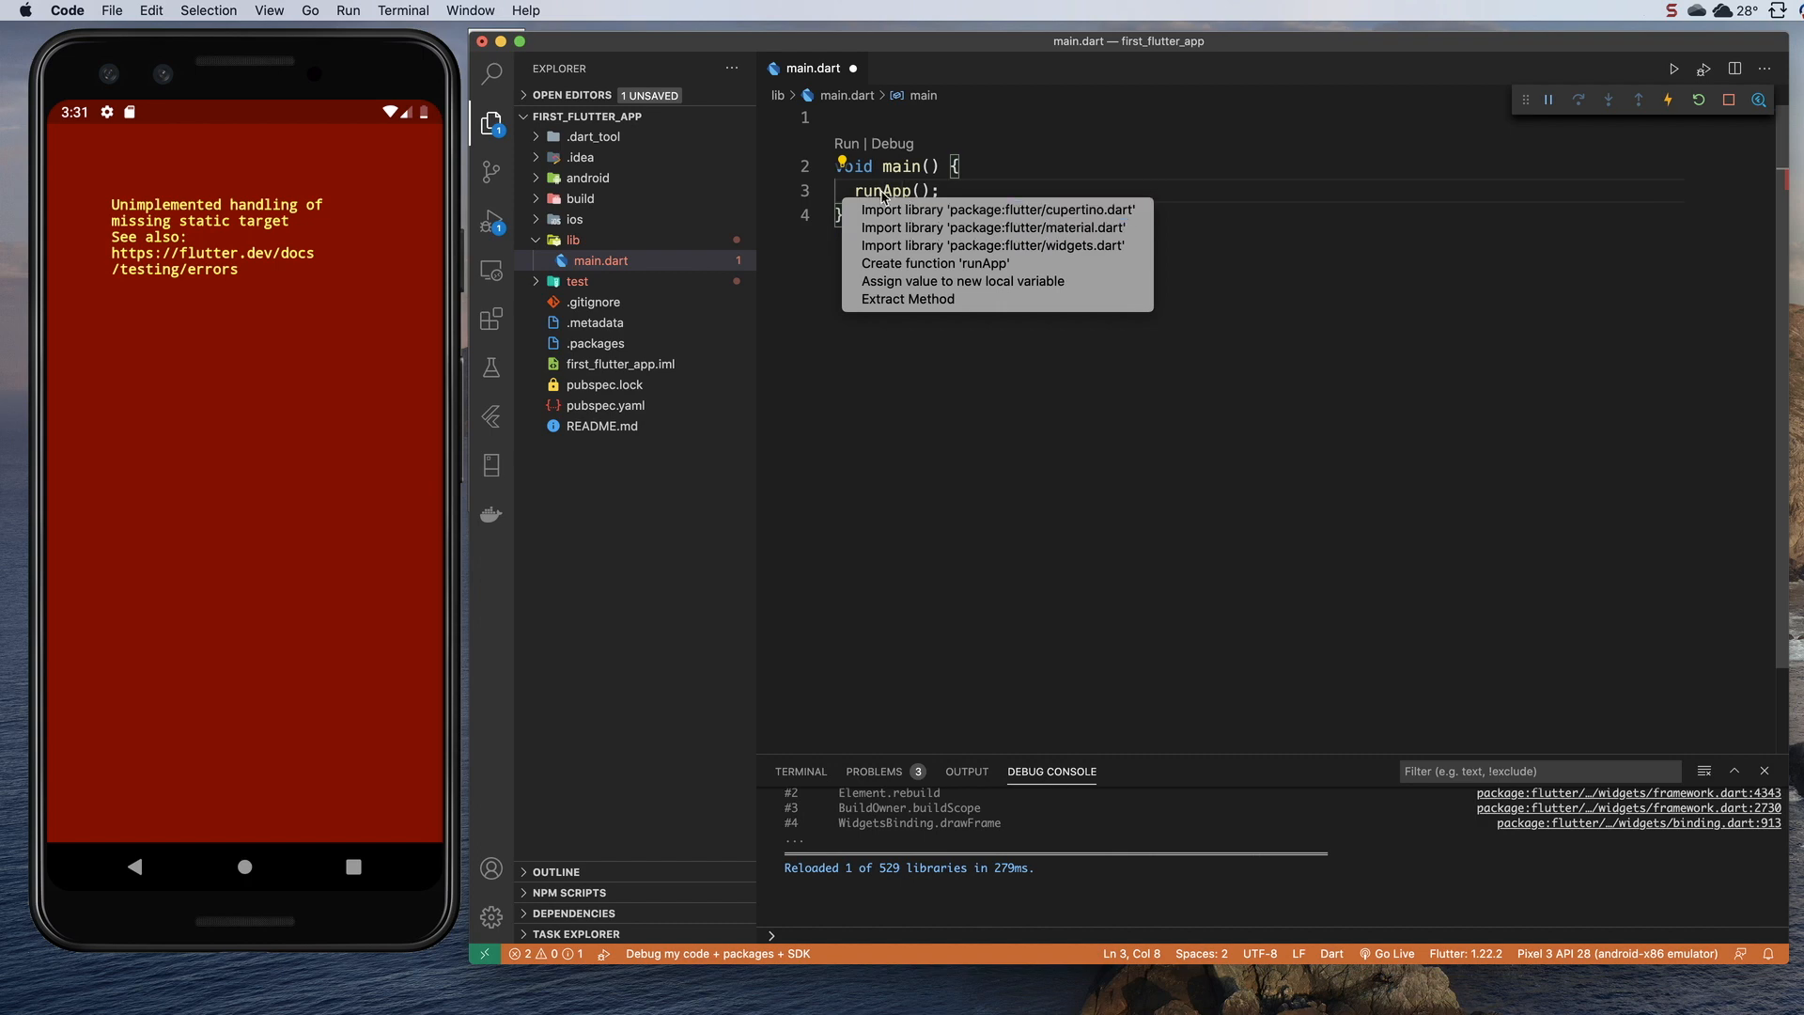
mouse_move(998, 209)
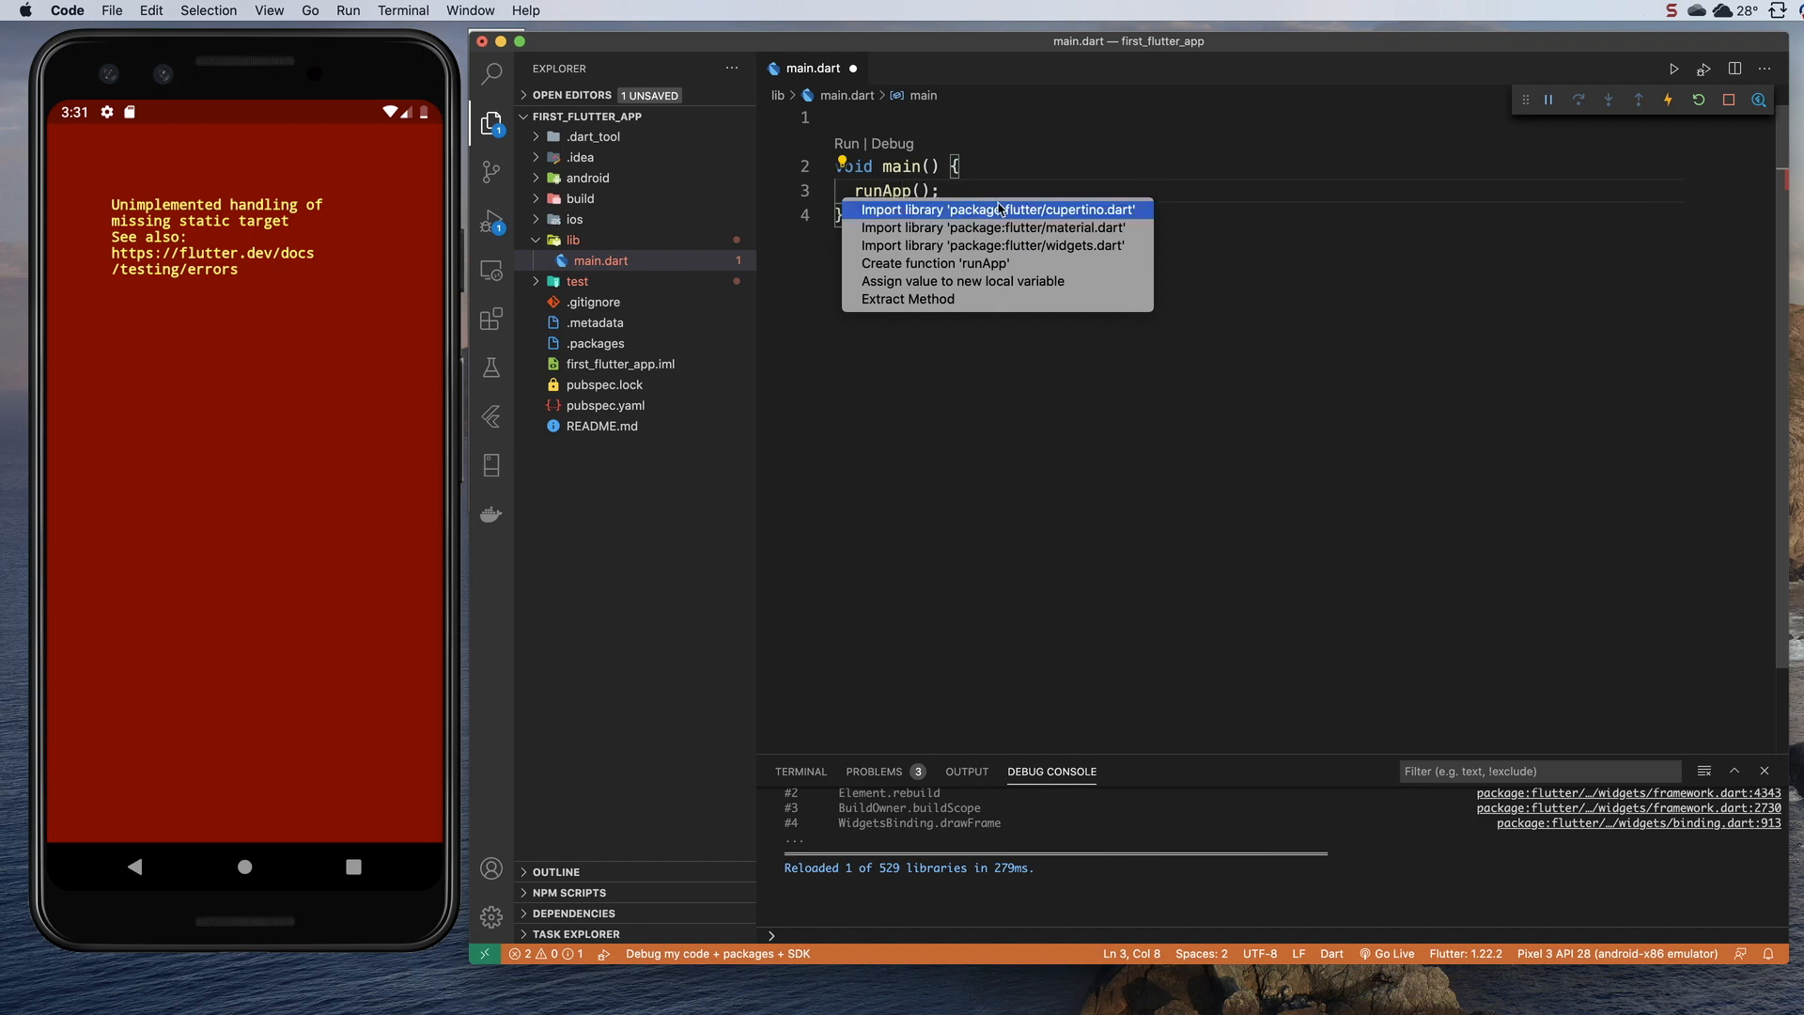
mouse_move(992, 226)
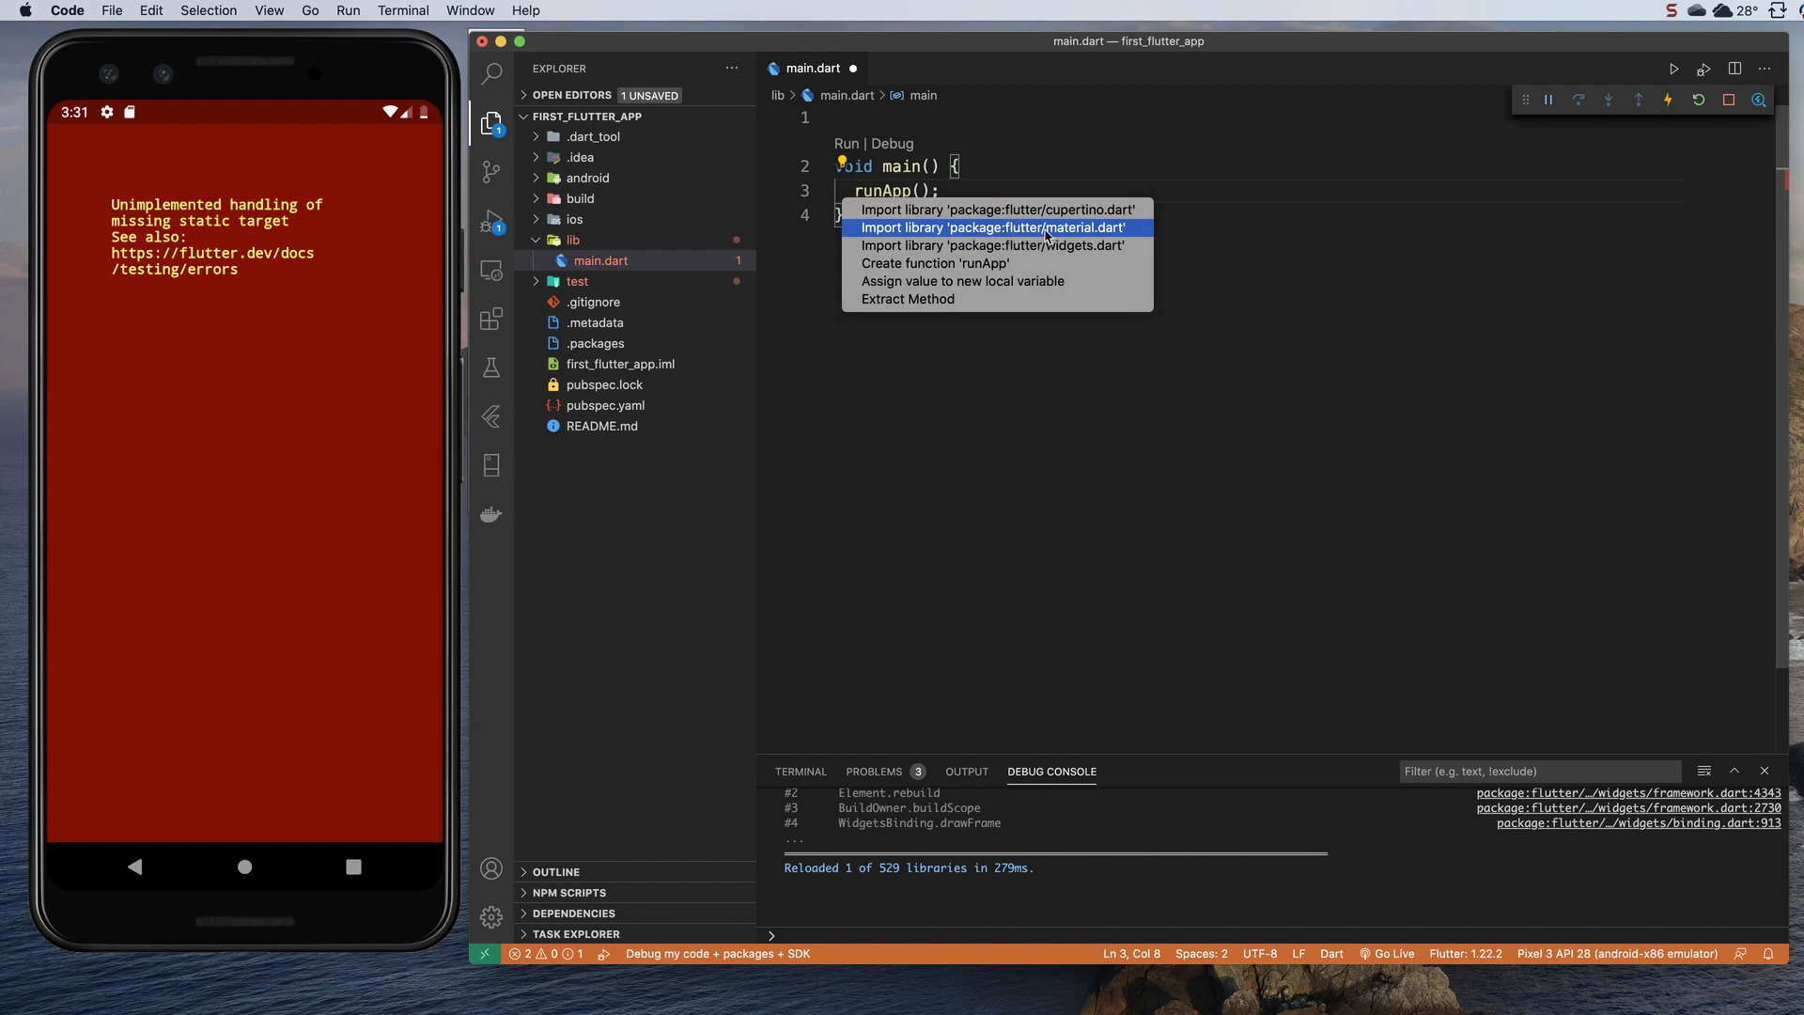
mouse_move(1067, 234)
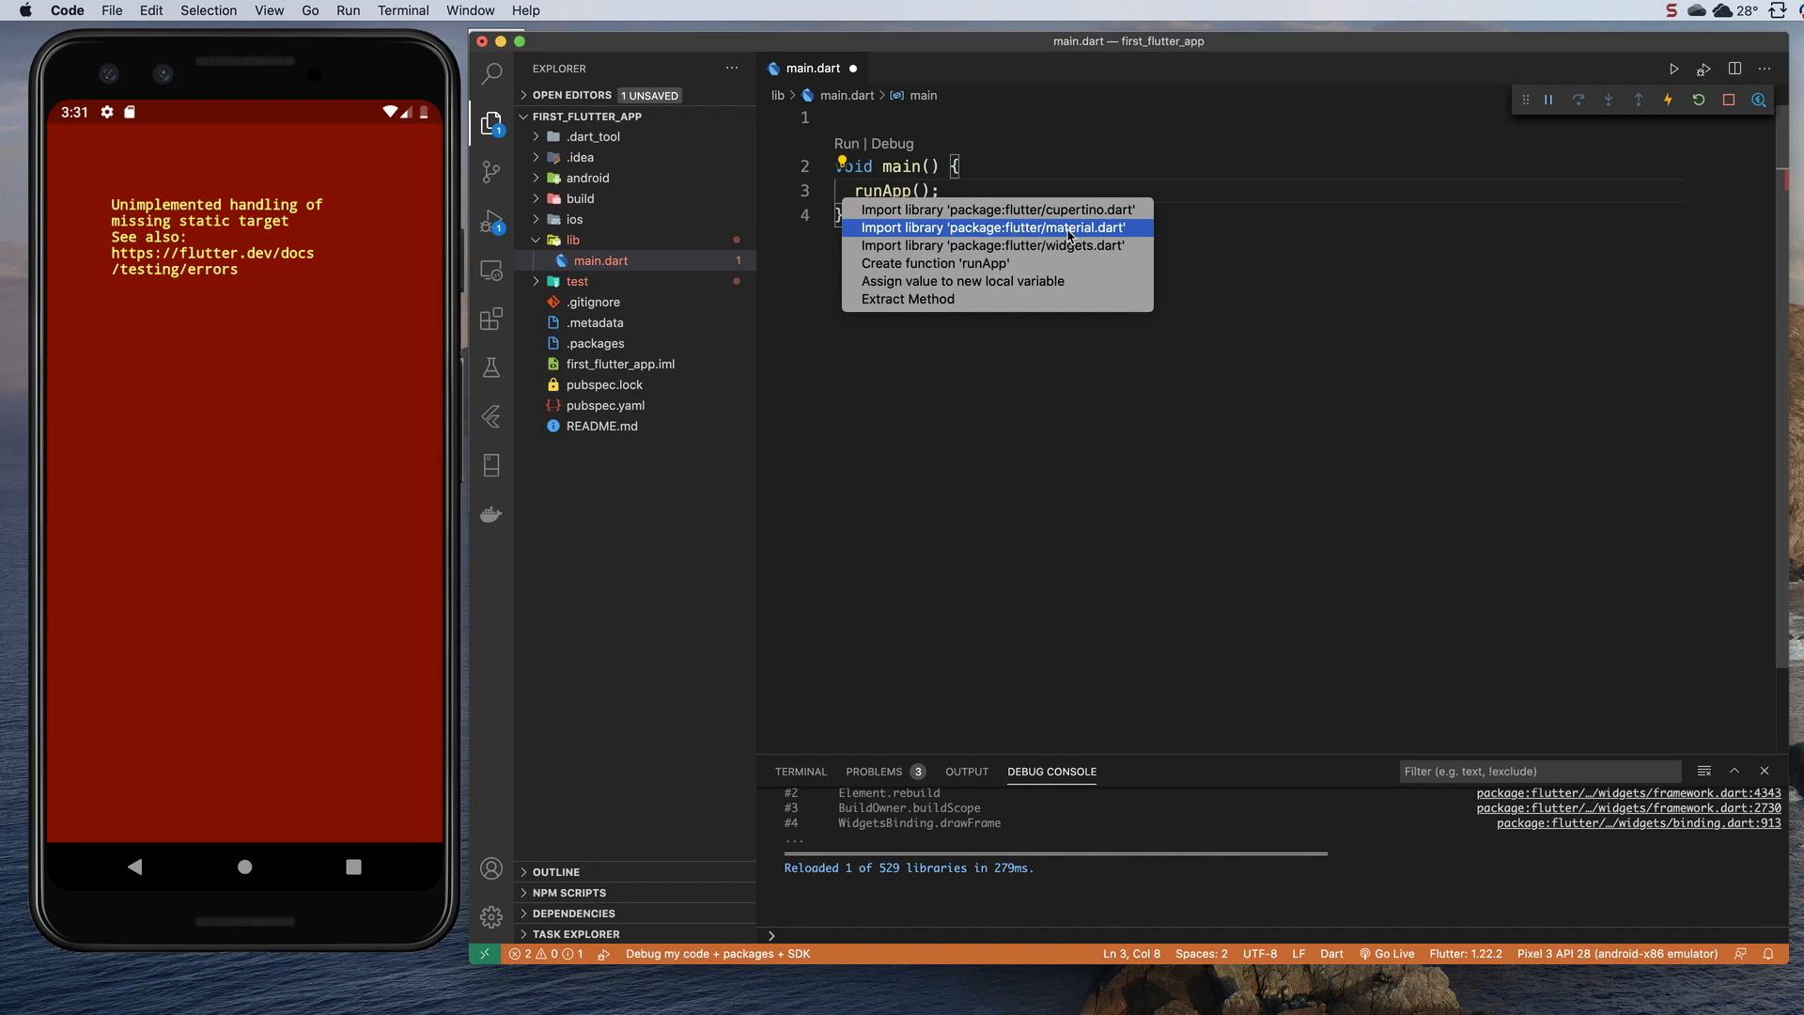
Step: Apply the quick fix importing 'package:flutter/material.dart' for runApp
click(995, 227)
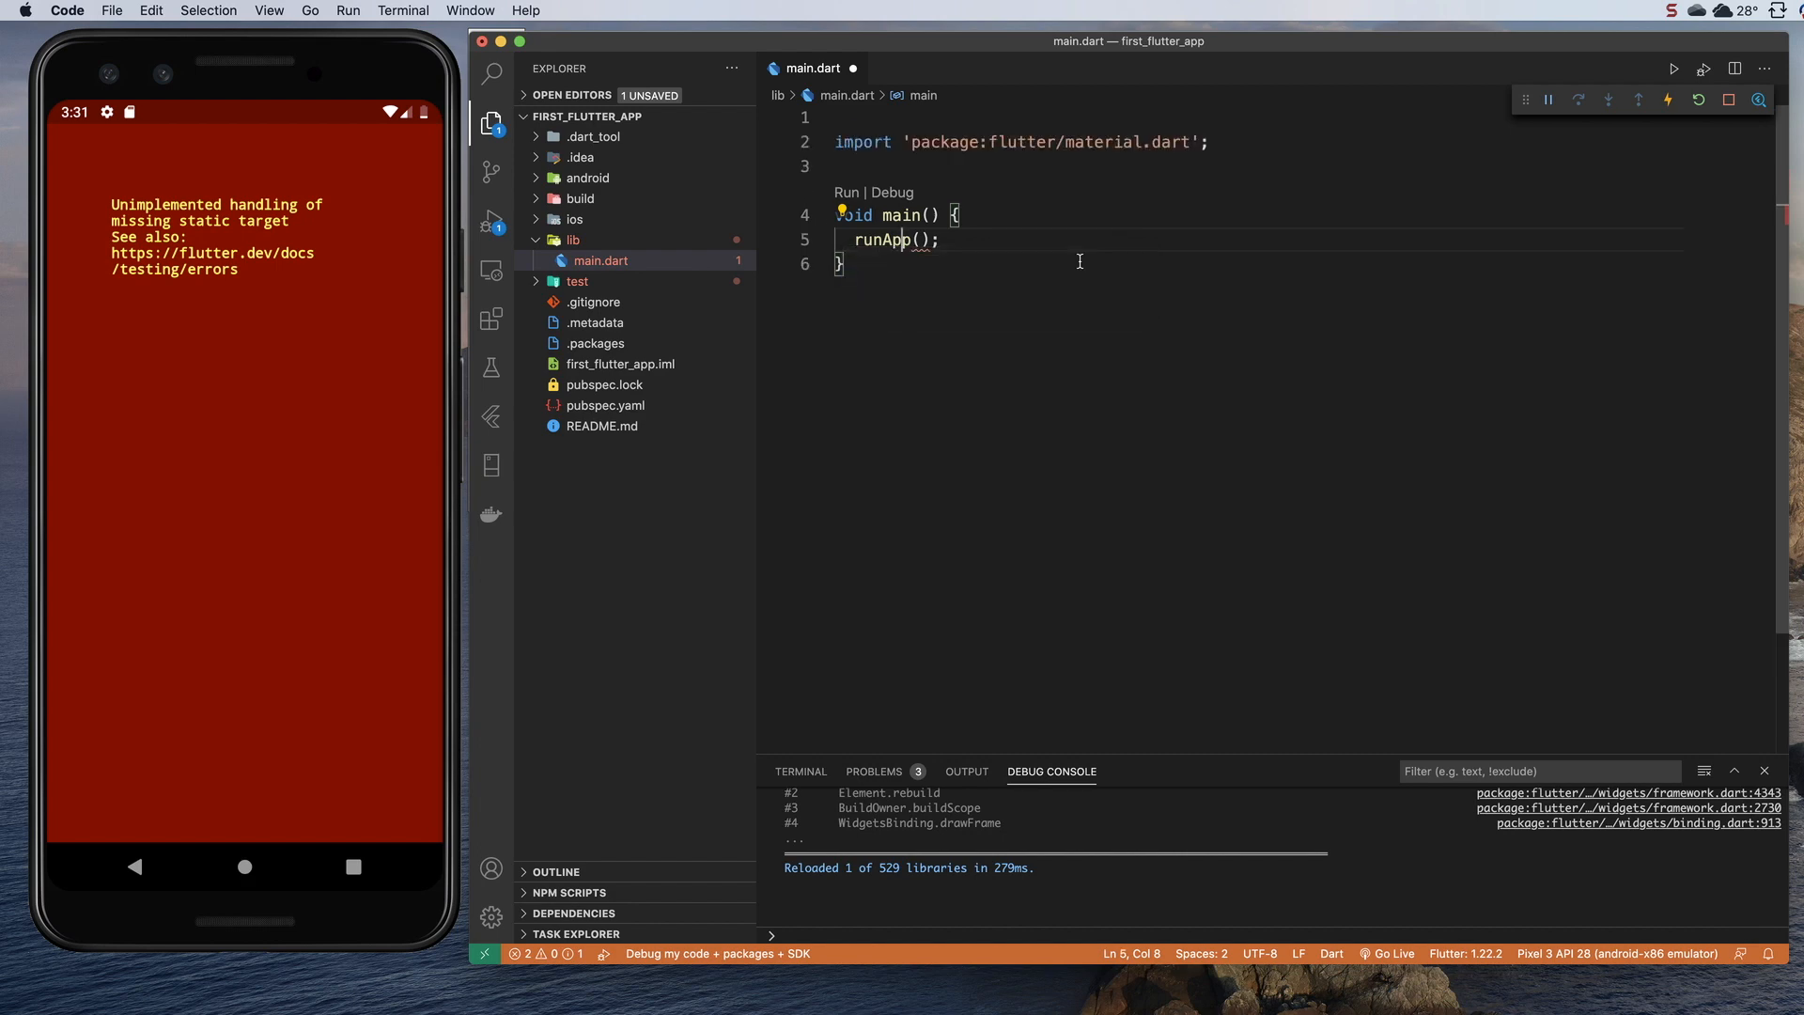
mouse_move(880, 240)
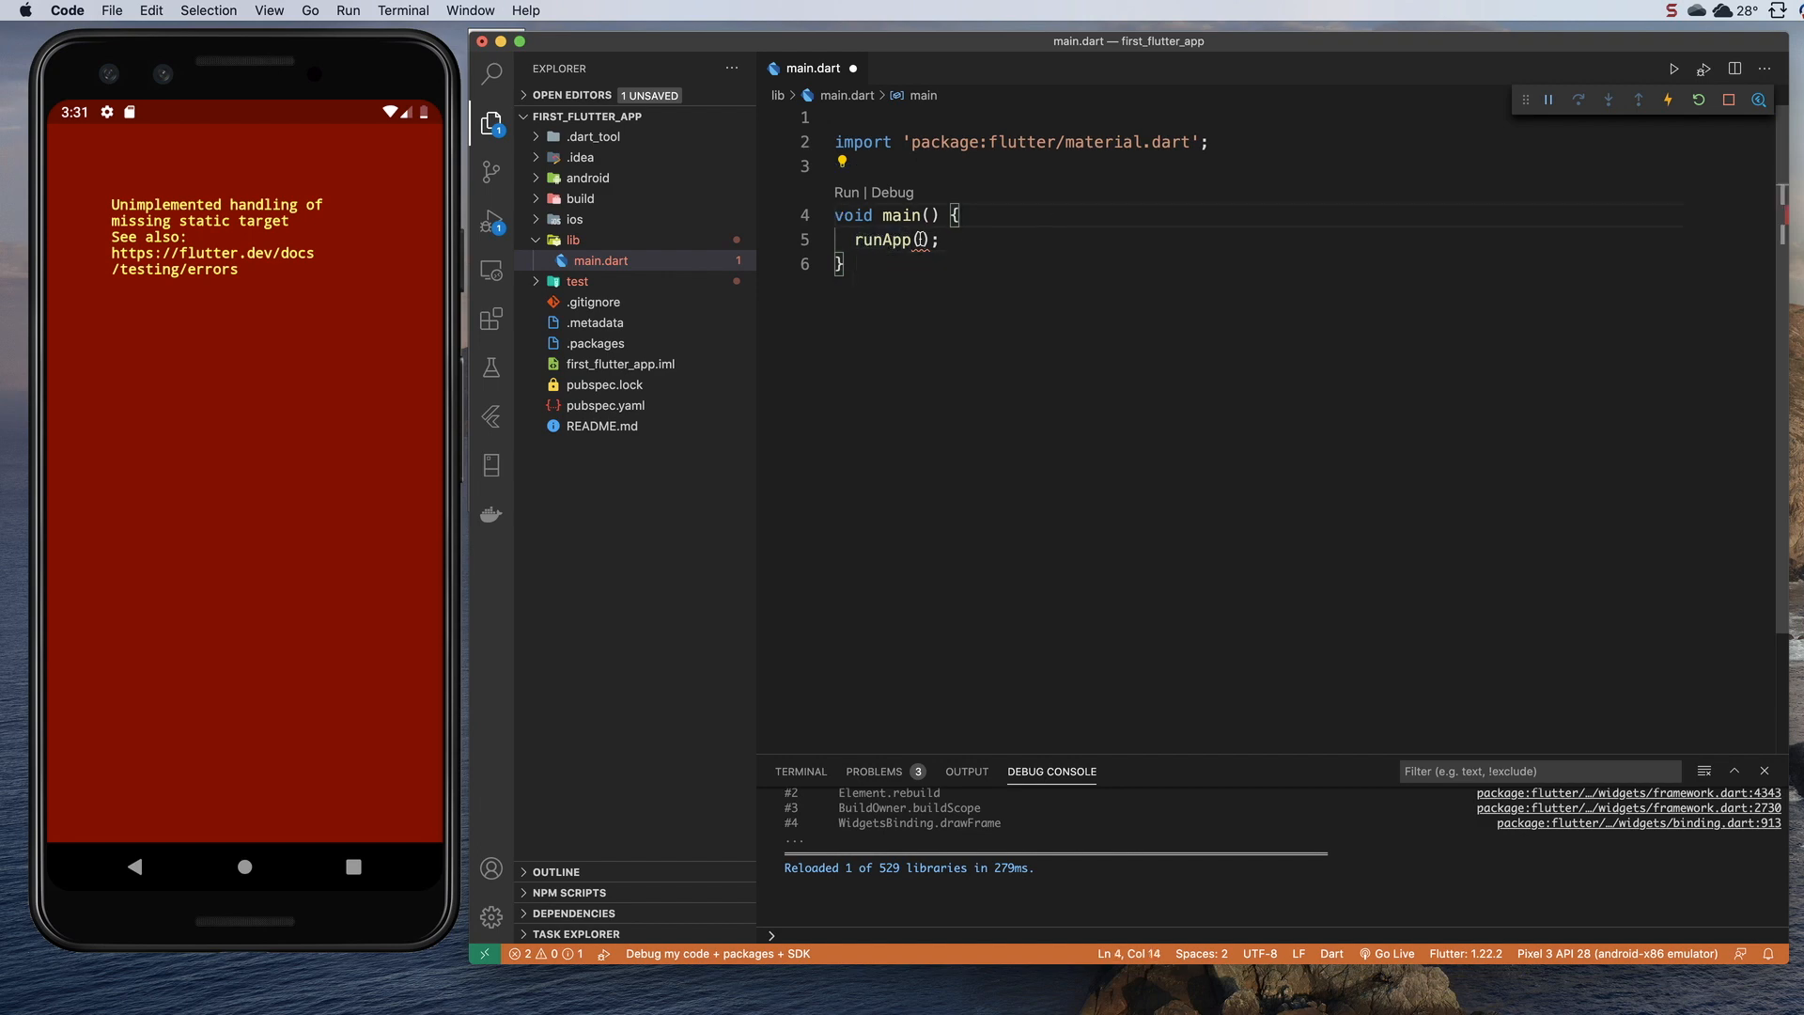
mouse_move(918, 239)
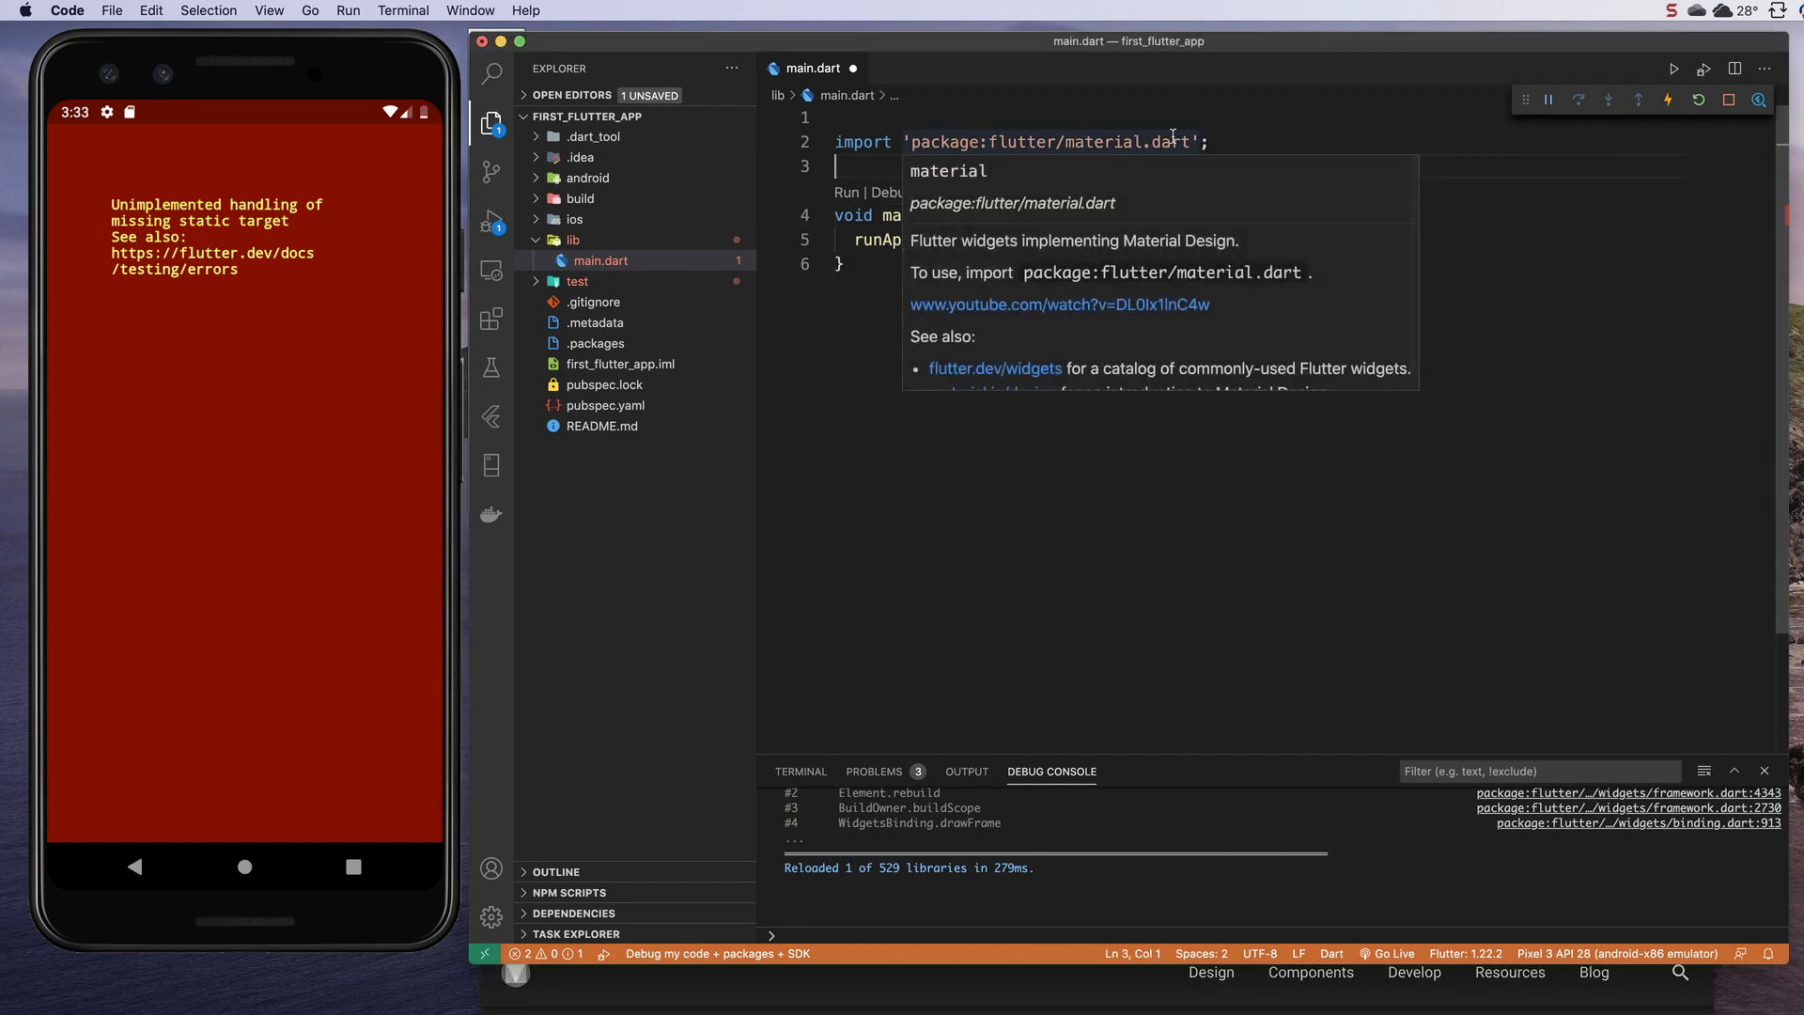
mouse_move(1265, 147)
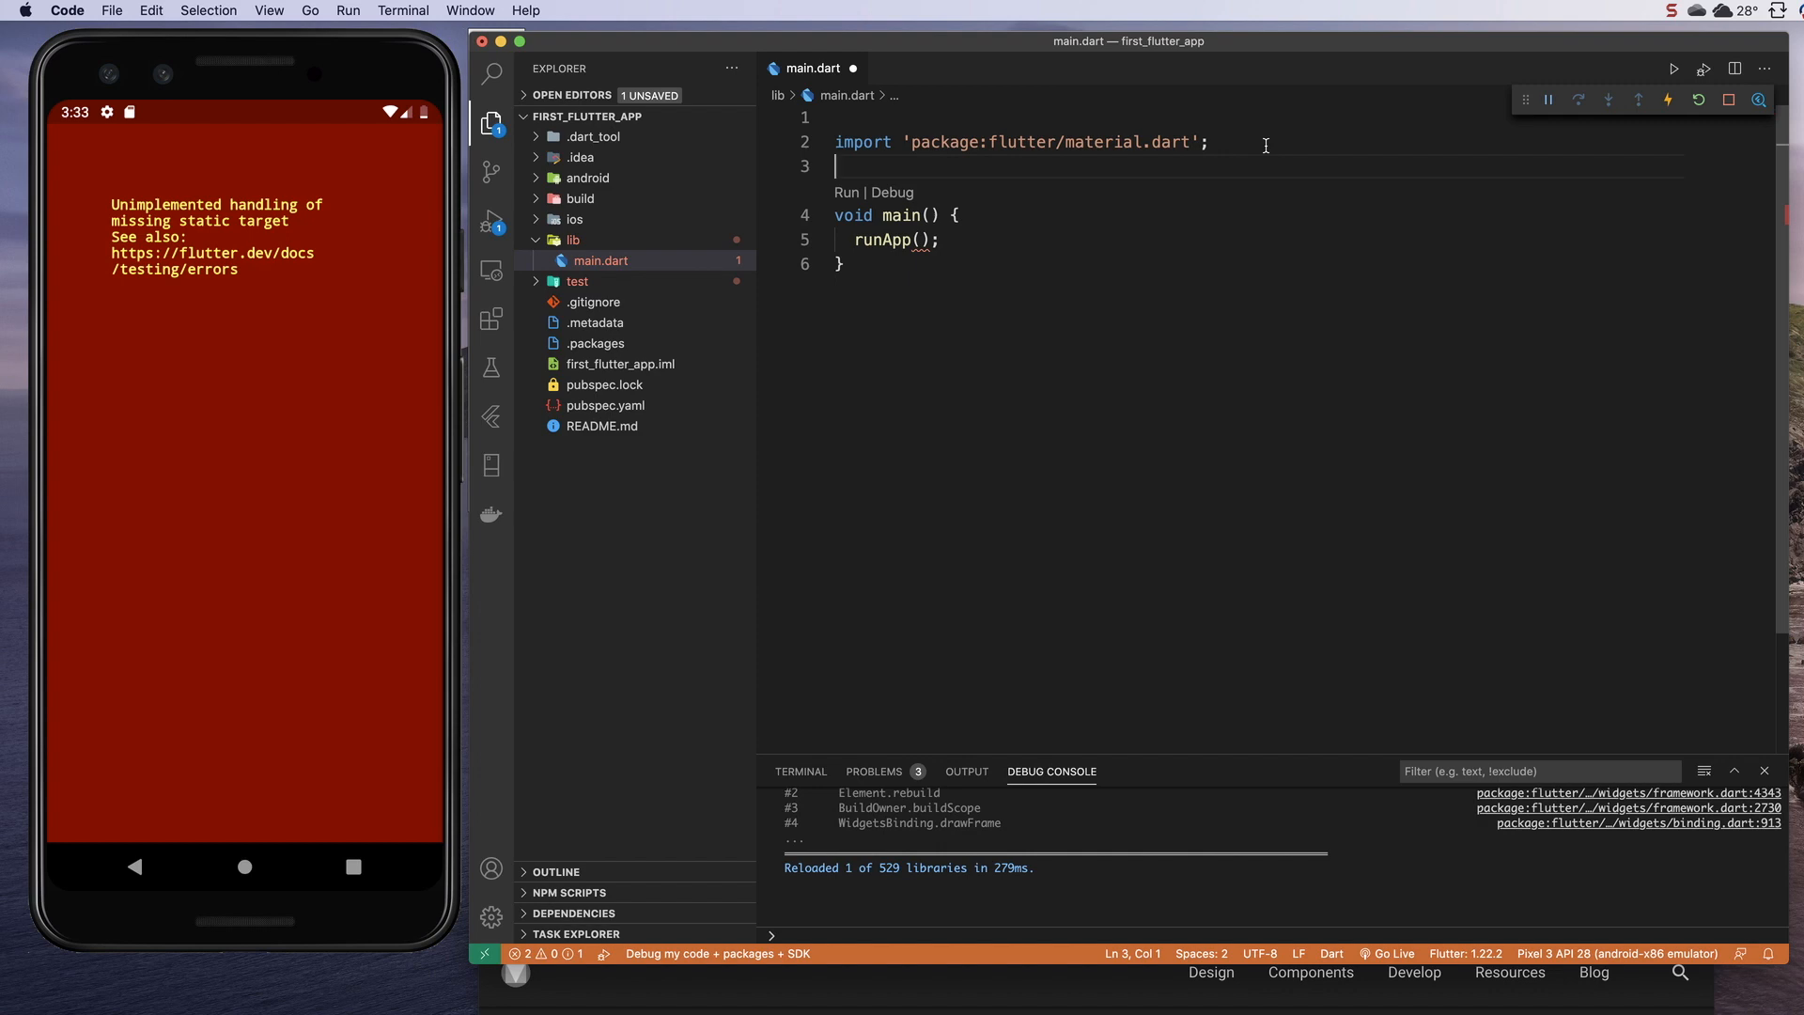
mouse_move(1255, 150)
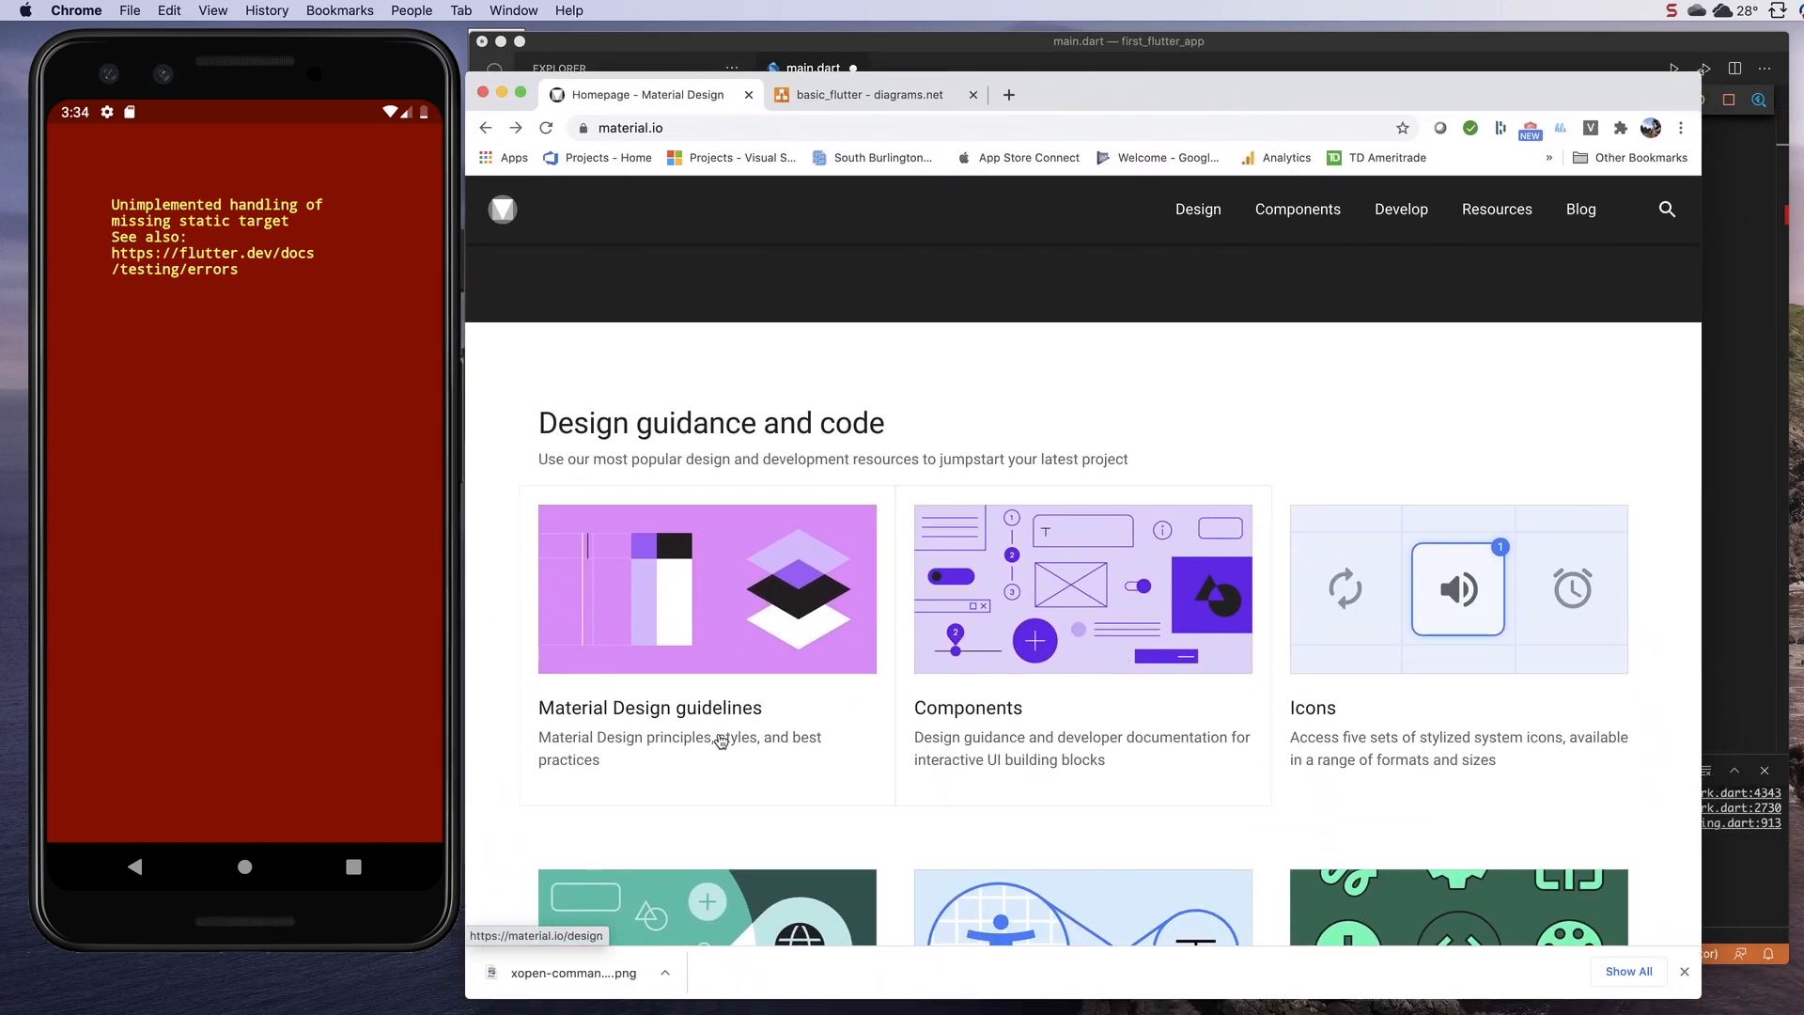
Step: Scroll the material.io homepage down to the What's new section
scroll(up, 3)
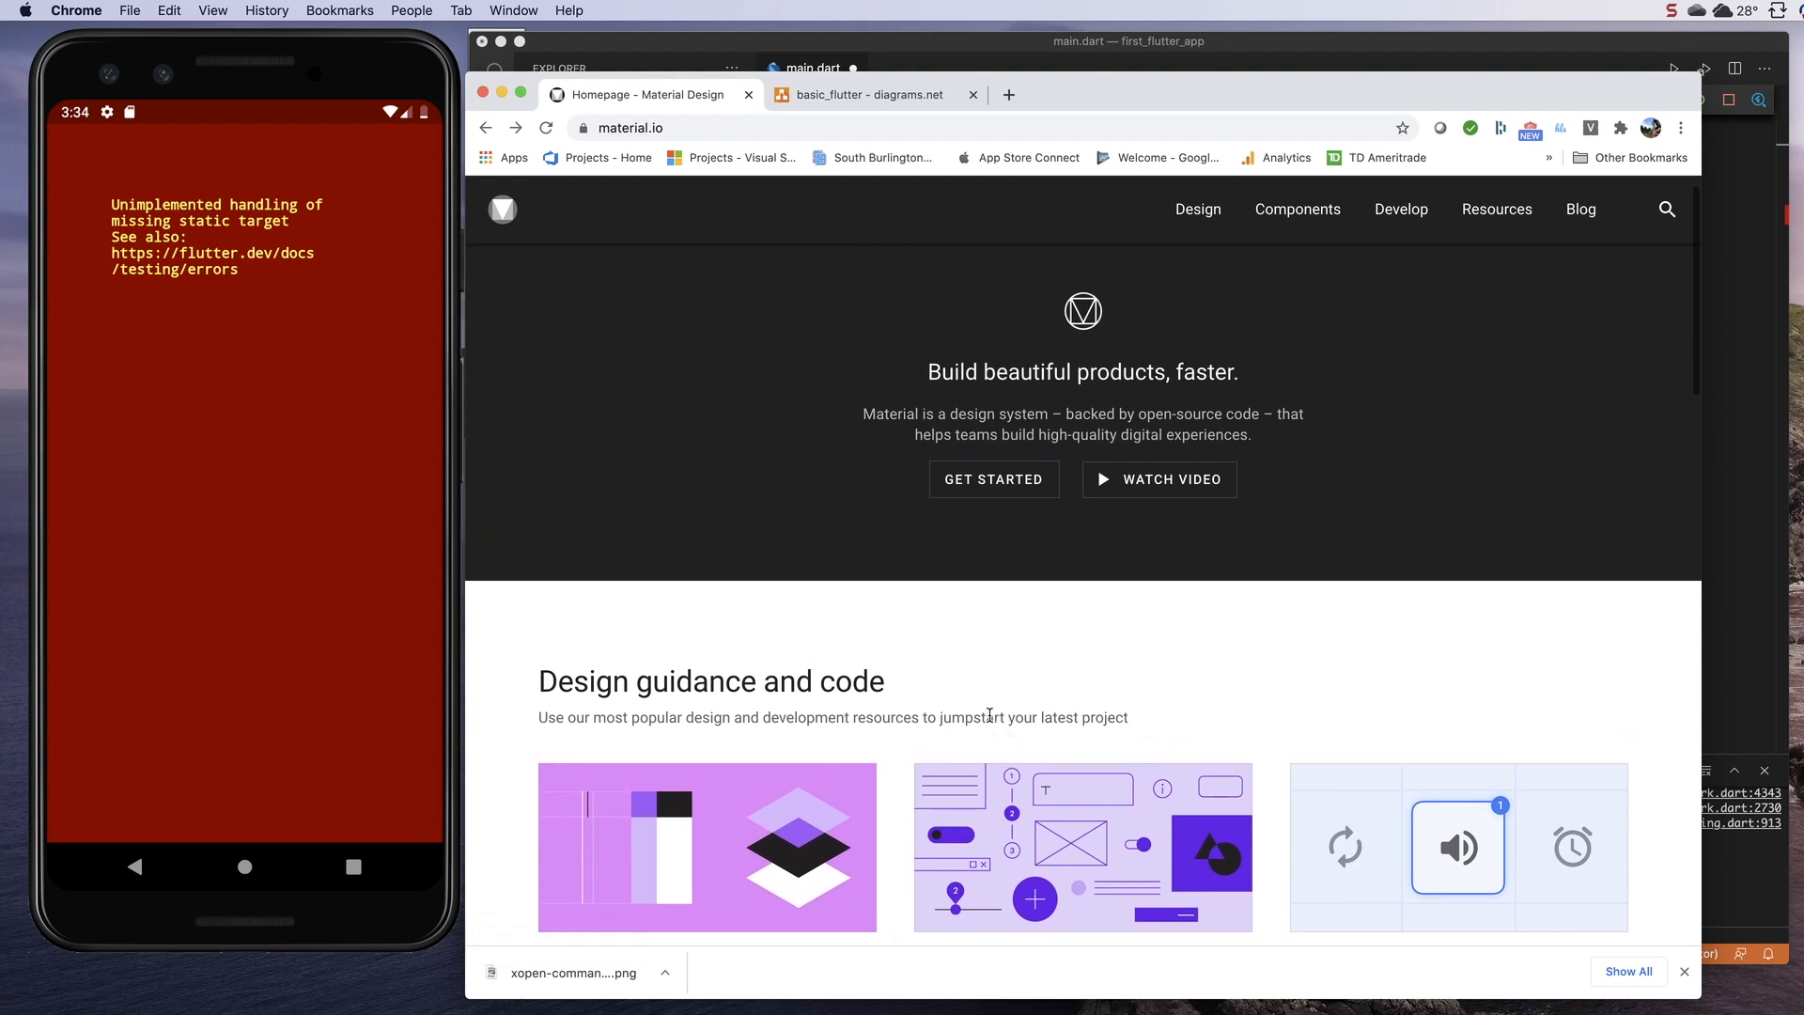
scroll(down, 3)
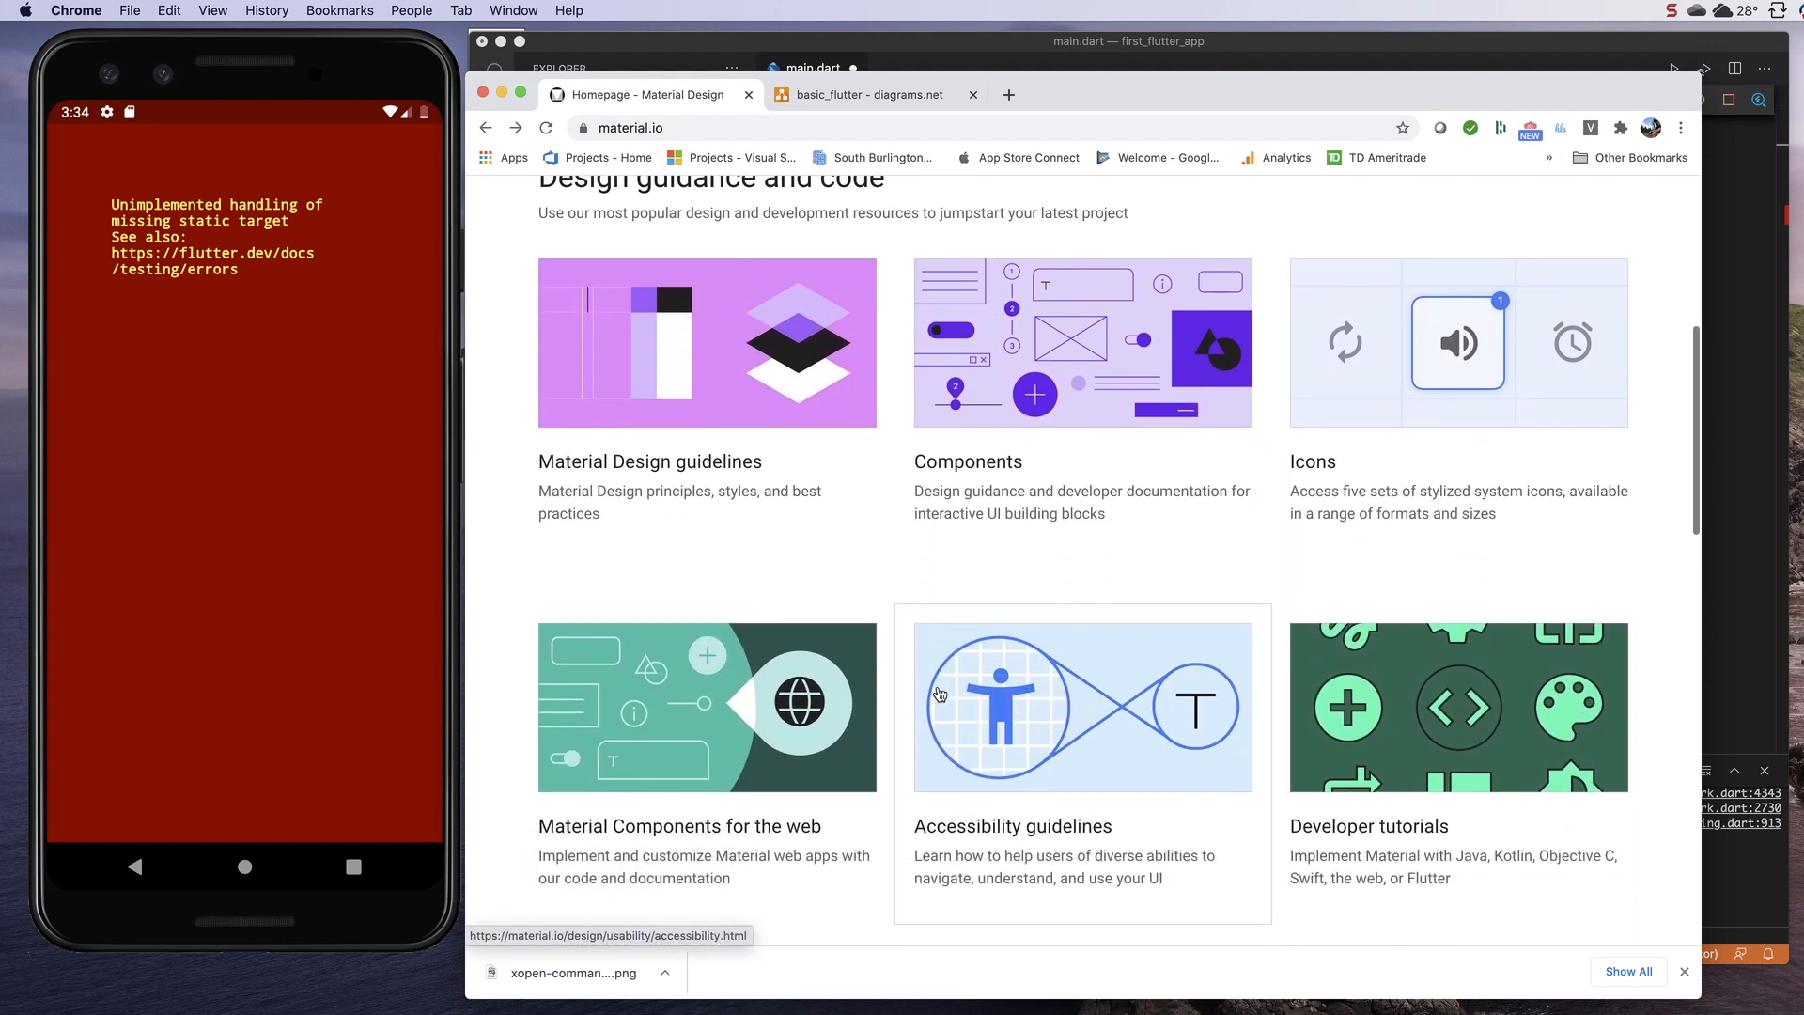
scroll(down, 3)
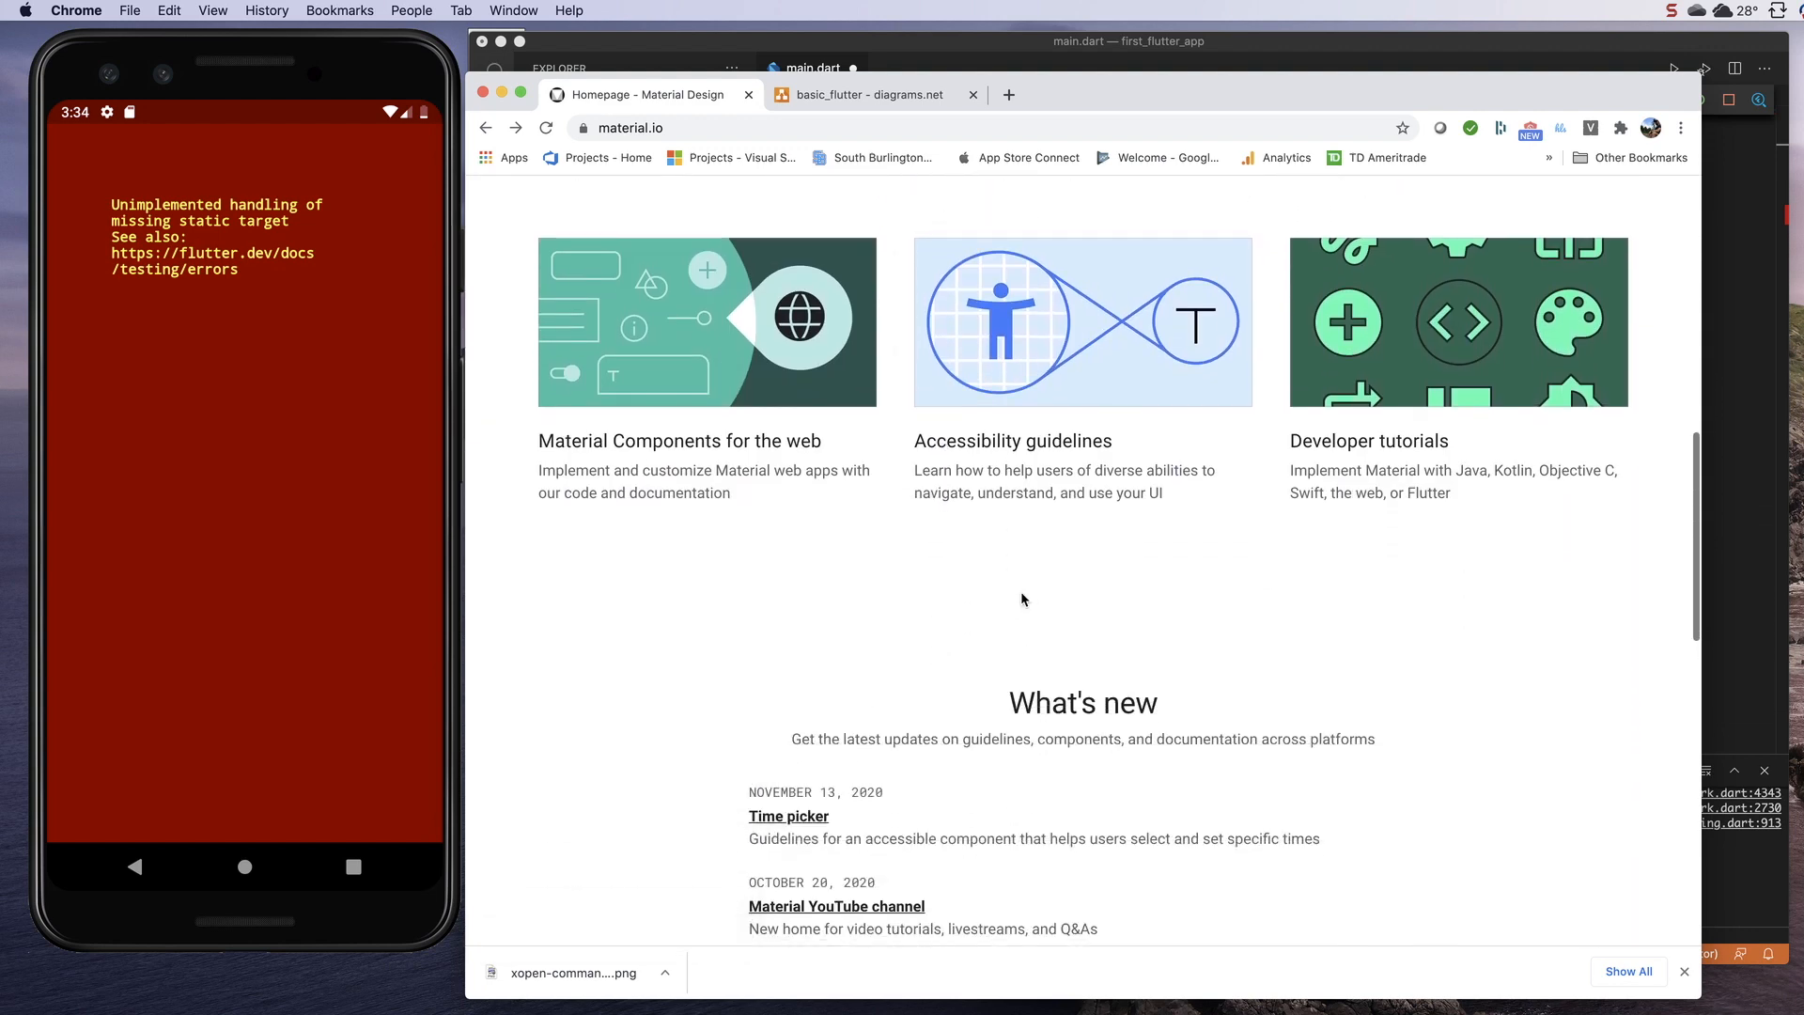